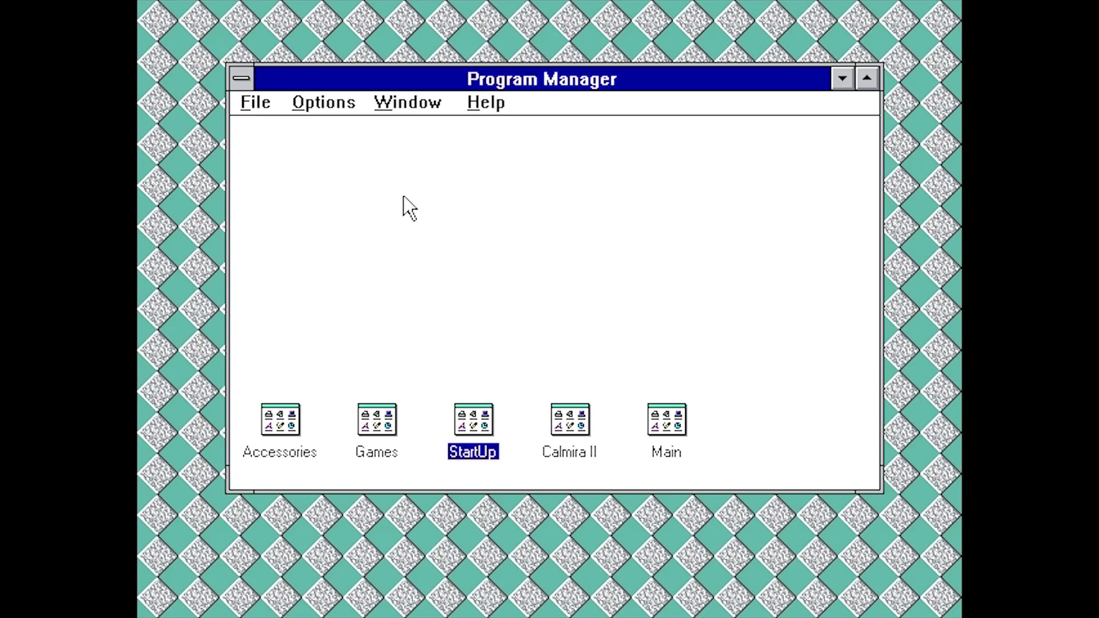
mouse_move(434, 262)
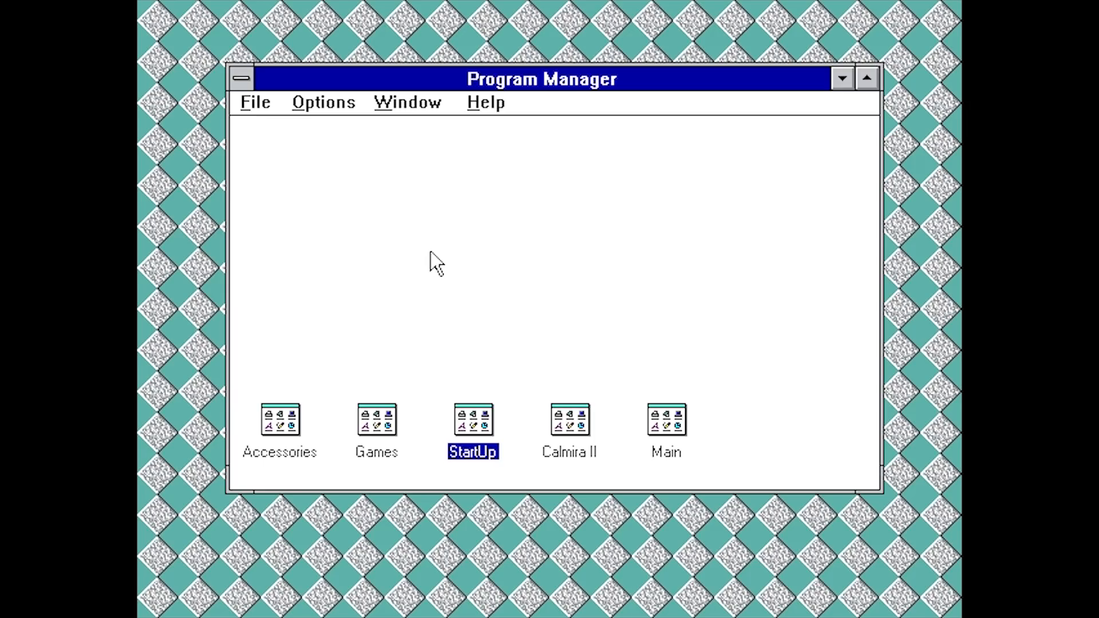
mouse_move(648, 406)
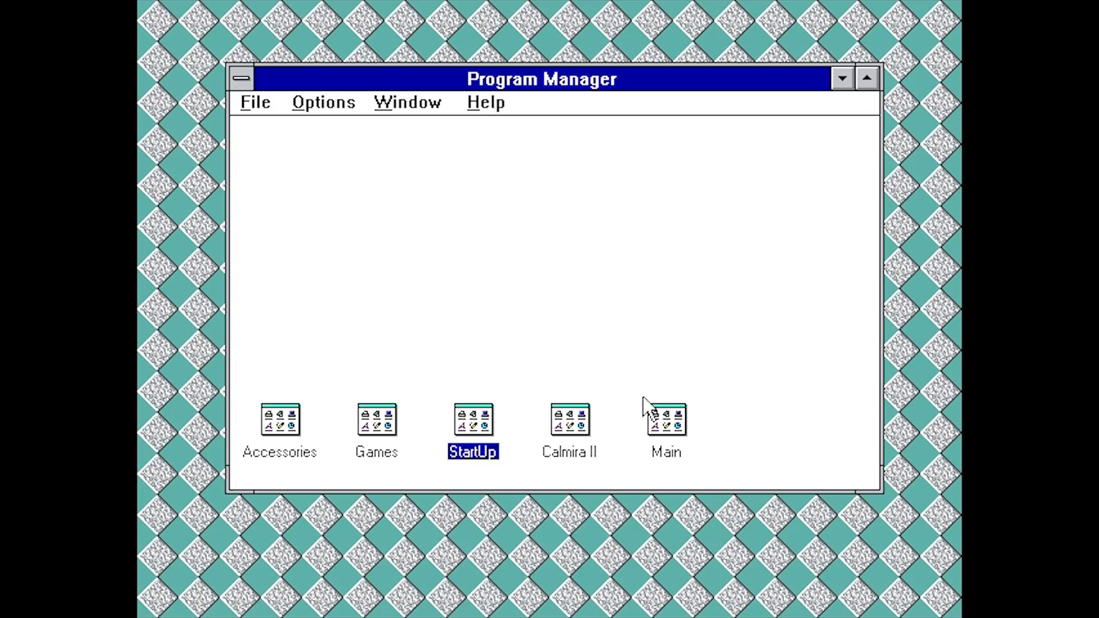
Step: From Program Manager's Main group, launch File Manager and run calxp333.exe on the CD-ROM drive
double_click(663, 423)
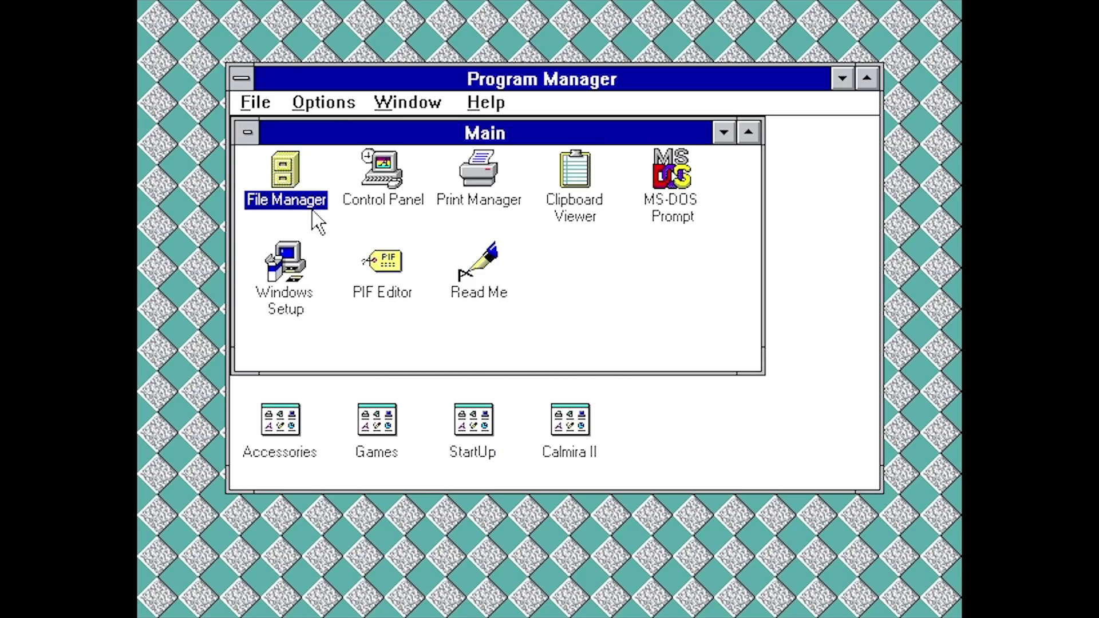
double_click(282, 169)
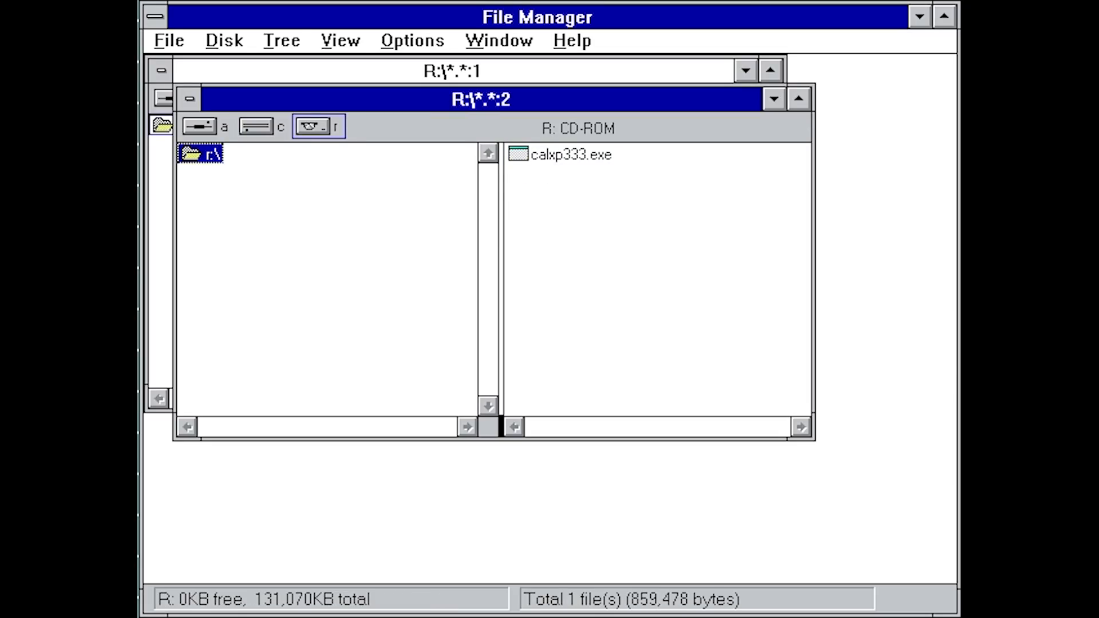
mouse_move(562, 175)
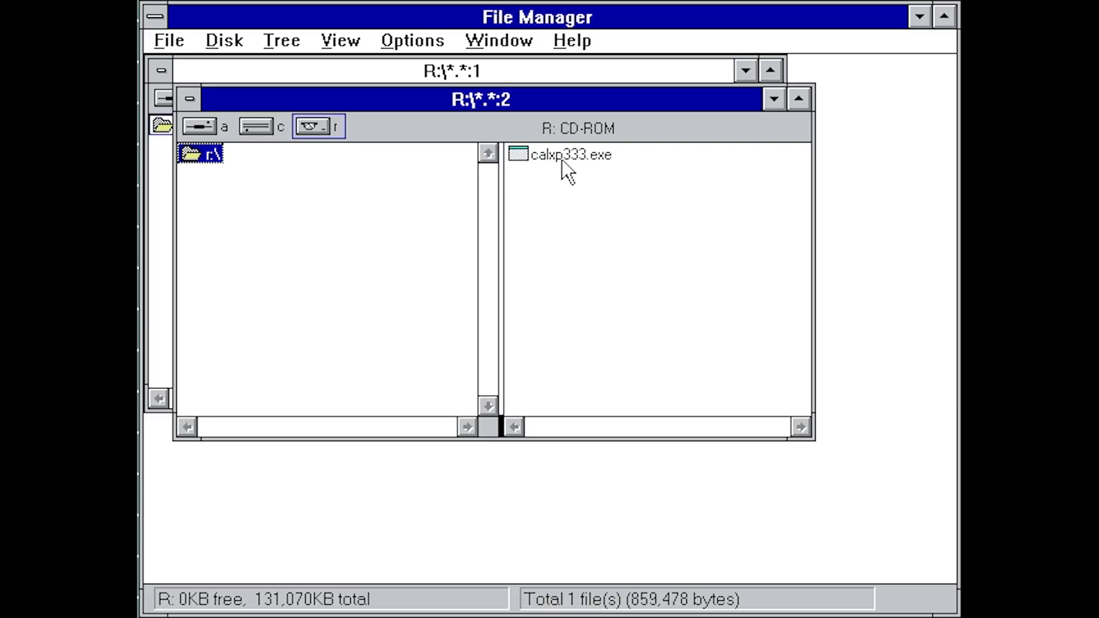
double_click(551, 156)
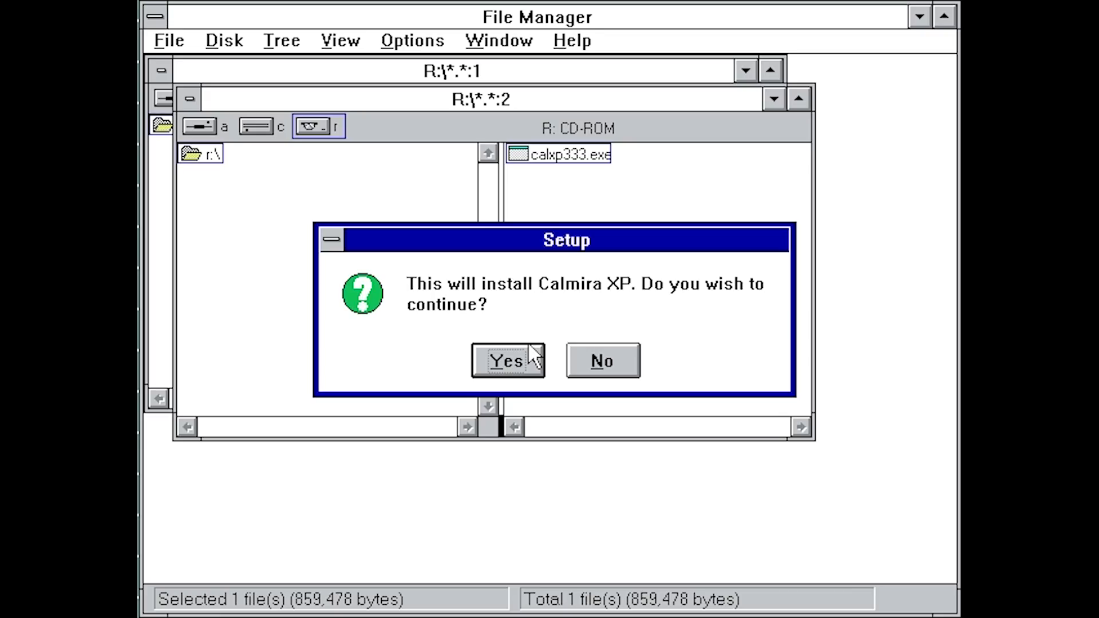
Step: Accept the GNU licence and keep C:\CALMIRA as the install location
left_click(507, 360)
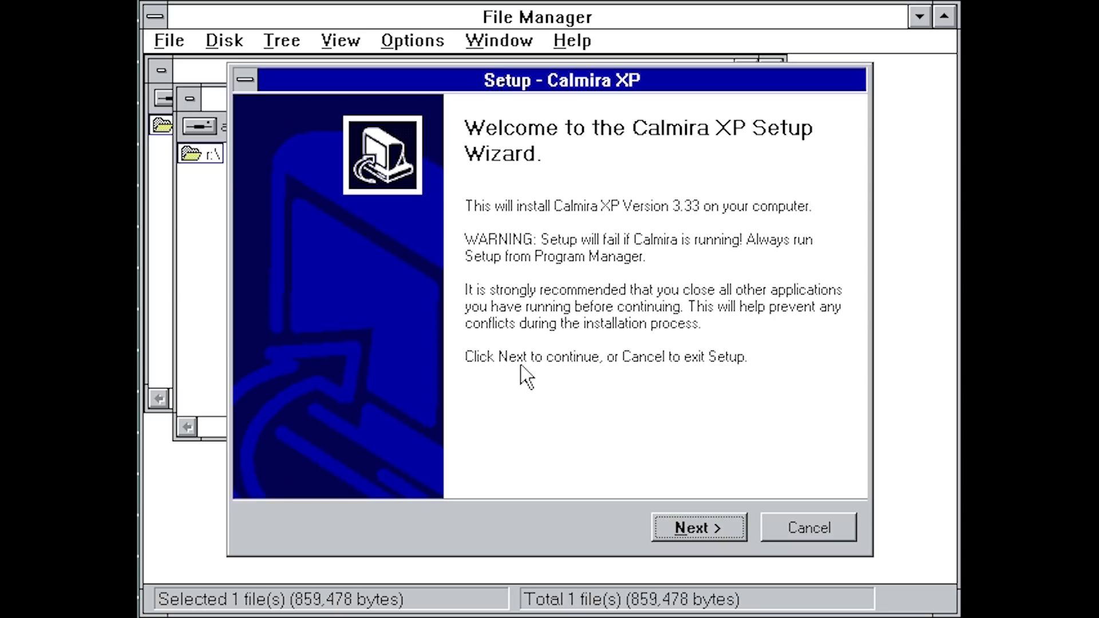
mouse_move(787, 574)
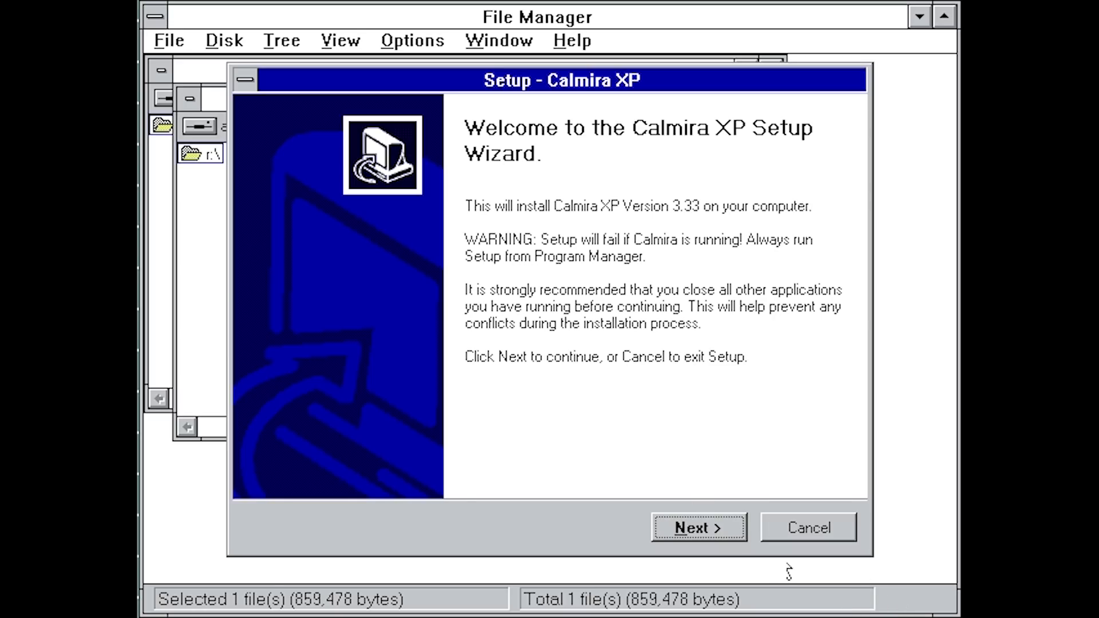
left_click(697, 544)
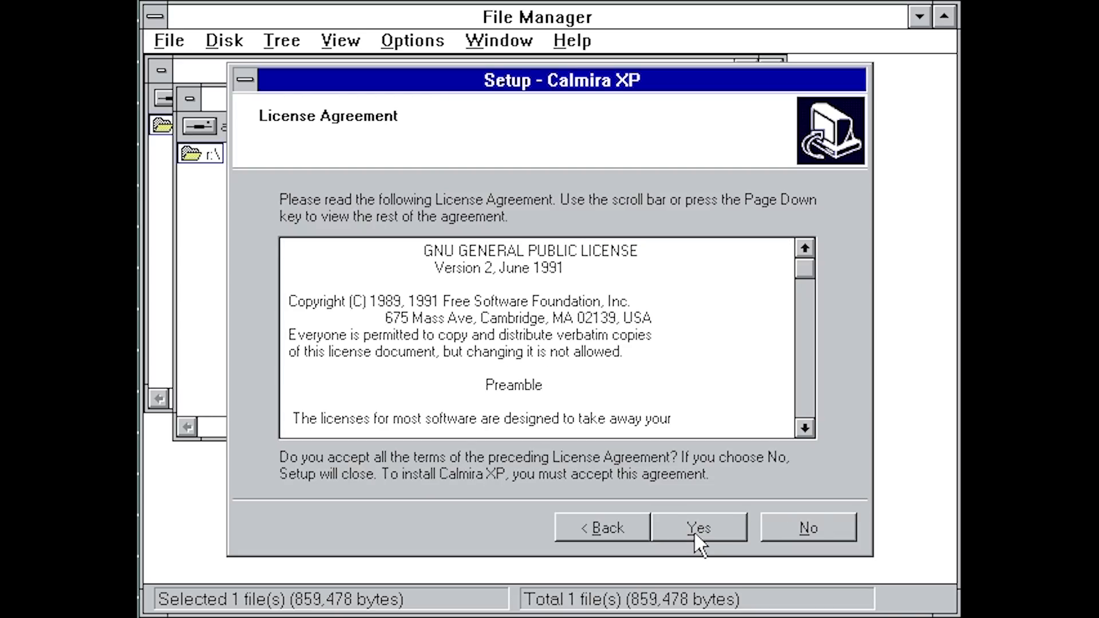
left_click(698, 527)
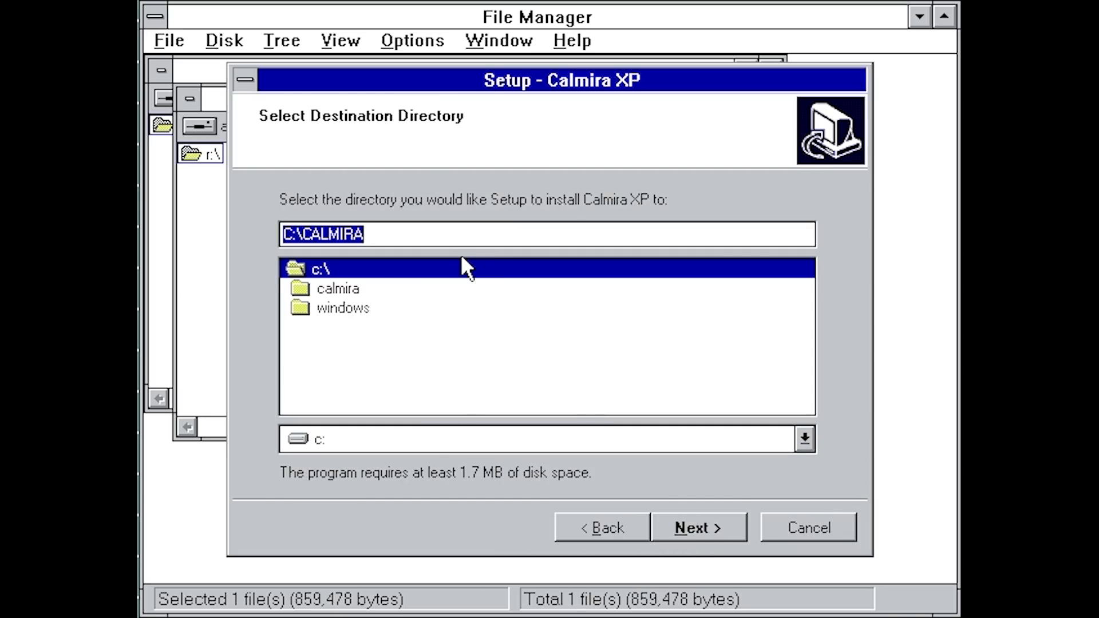
left_click(698, 527)
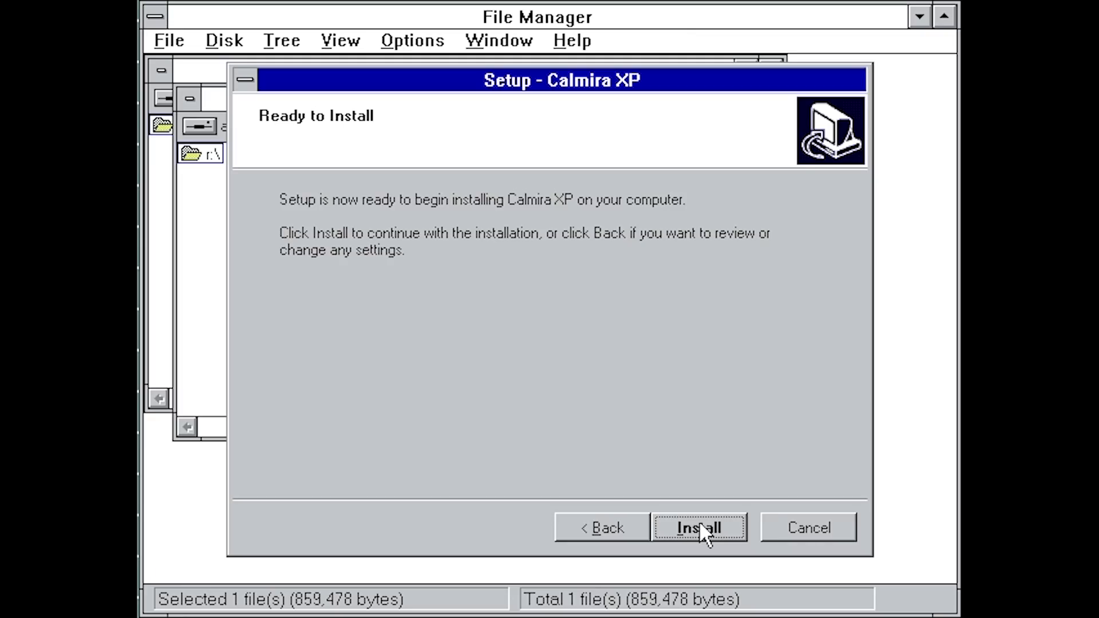
Step: Install Calmira XP and finish setup with the README viewing unchecked
left_click(698, 528)
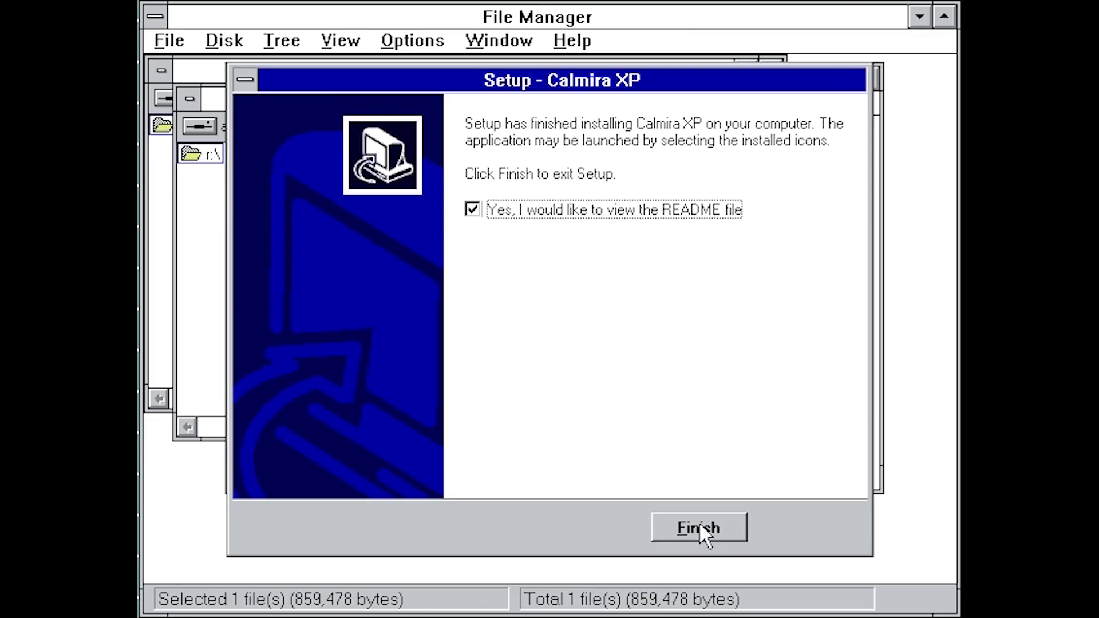
left_click(470, 209)
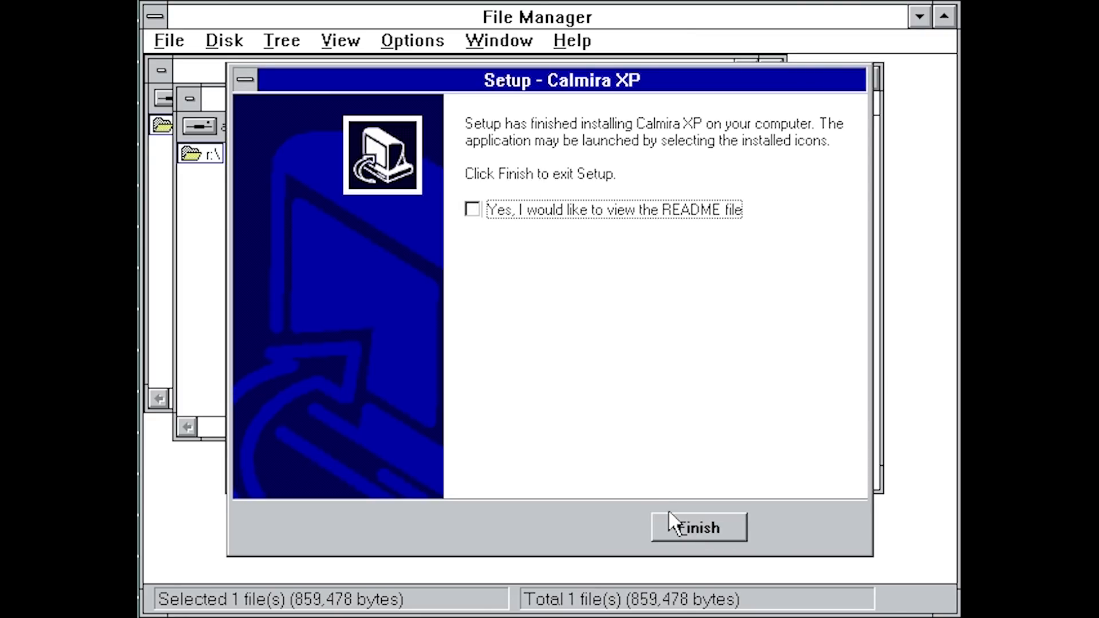
left_click(697, 526)
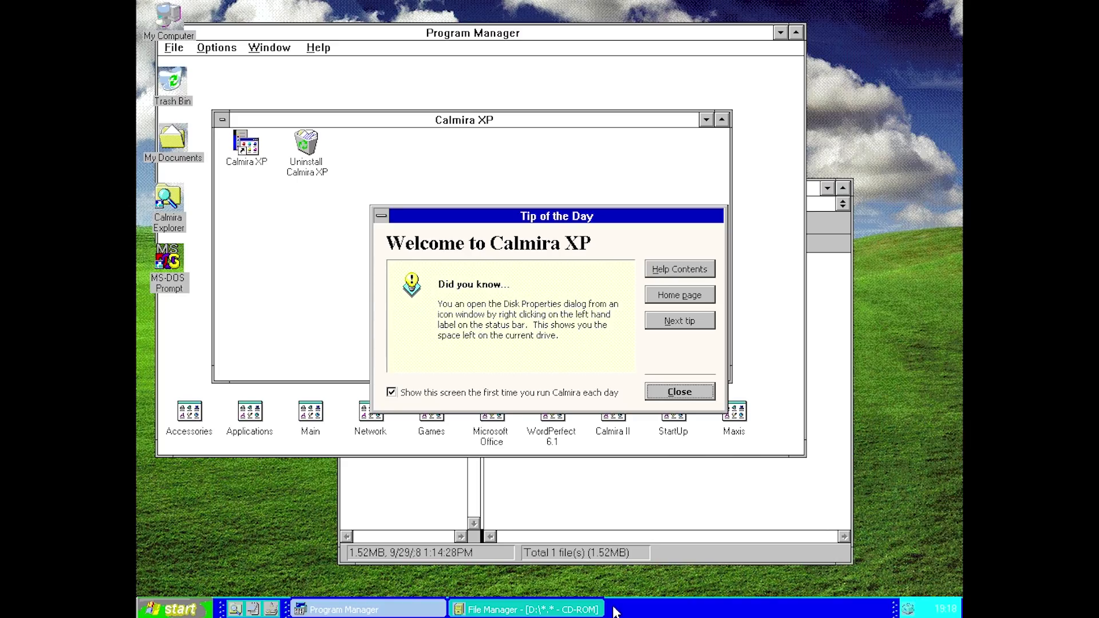
left_click(177, 606)
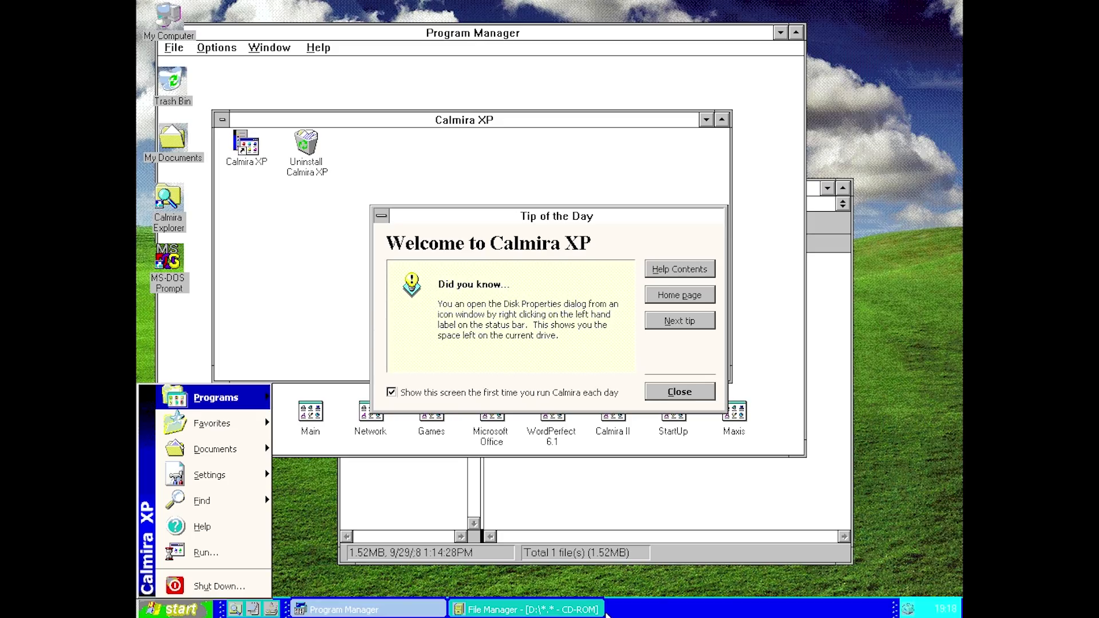
mouse_move(372, 582)
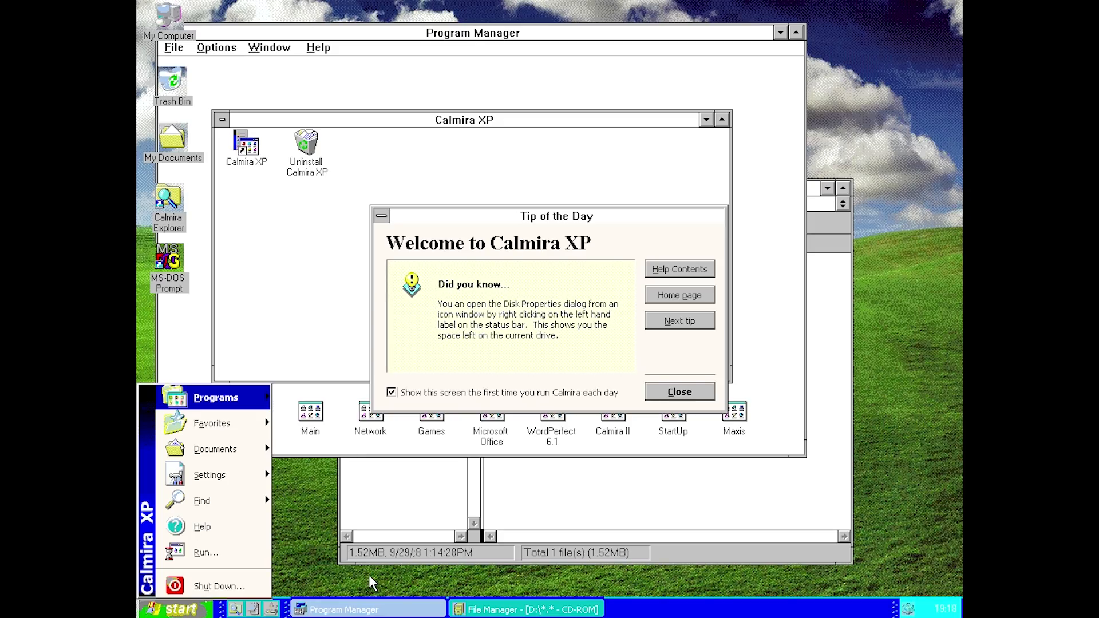
mouse_move(405, 610)
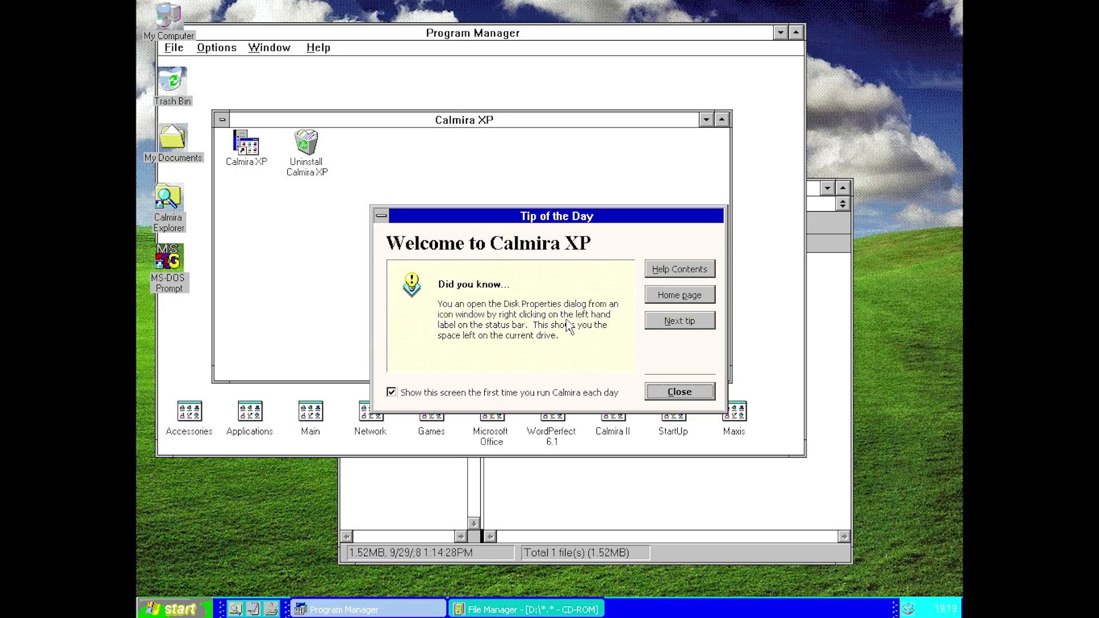
mouse_move(567, 326)
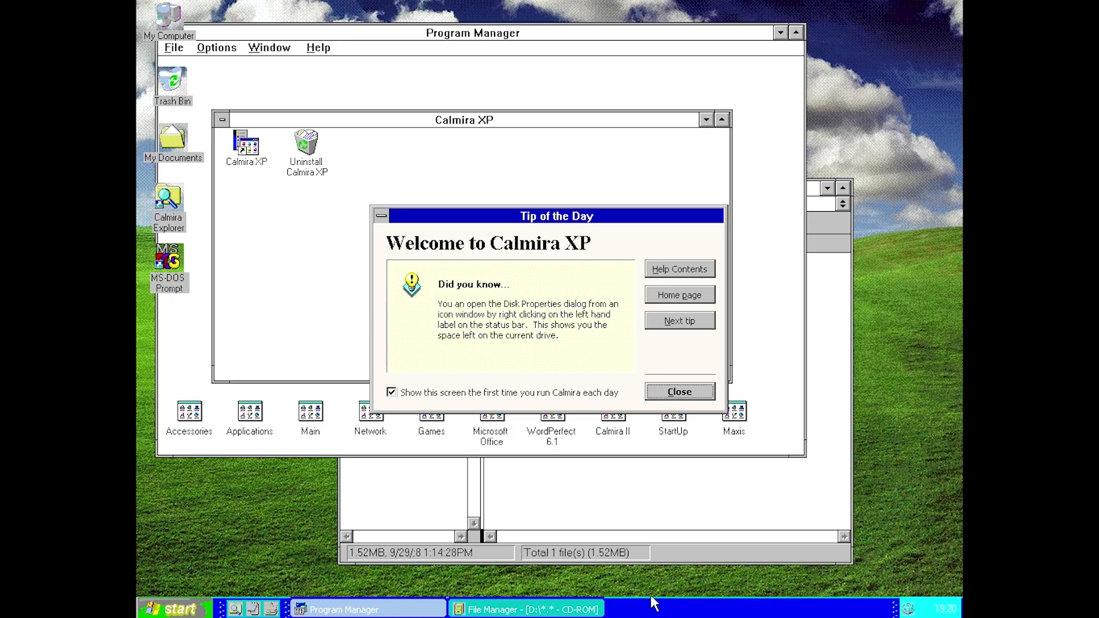
mouse_move(651, 598)
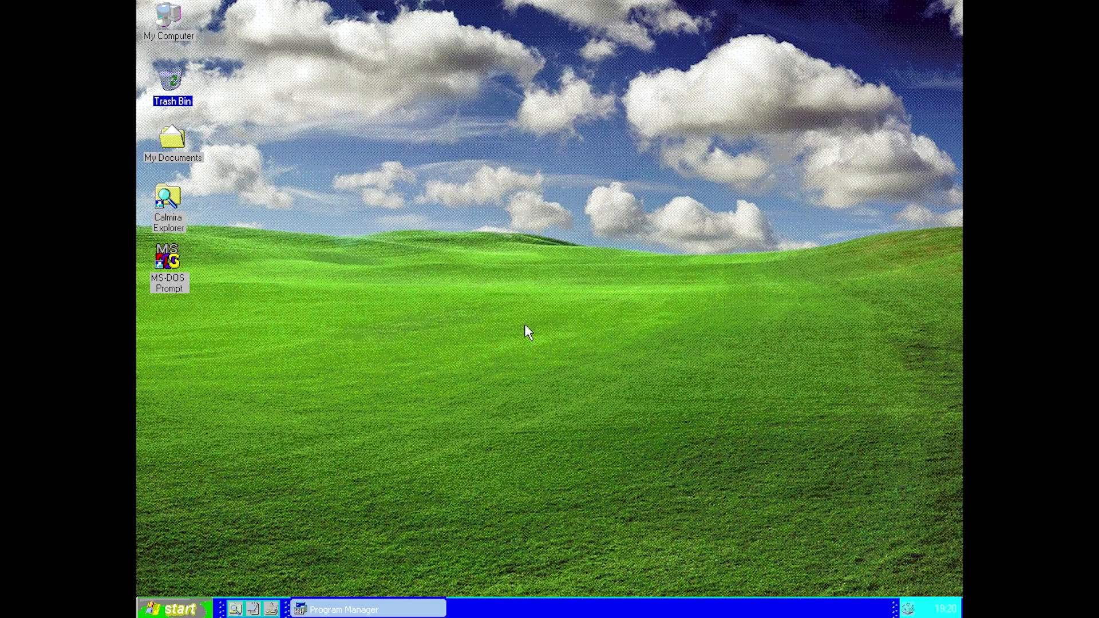
mouse_move(309, 196)
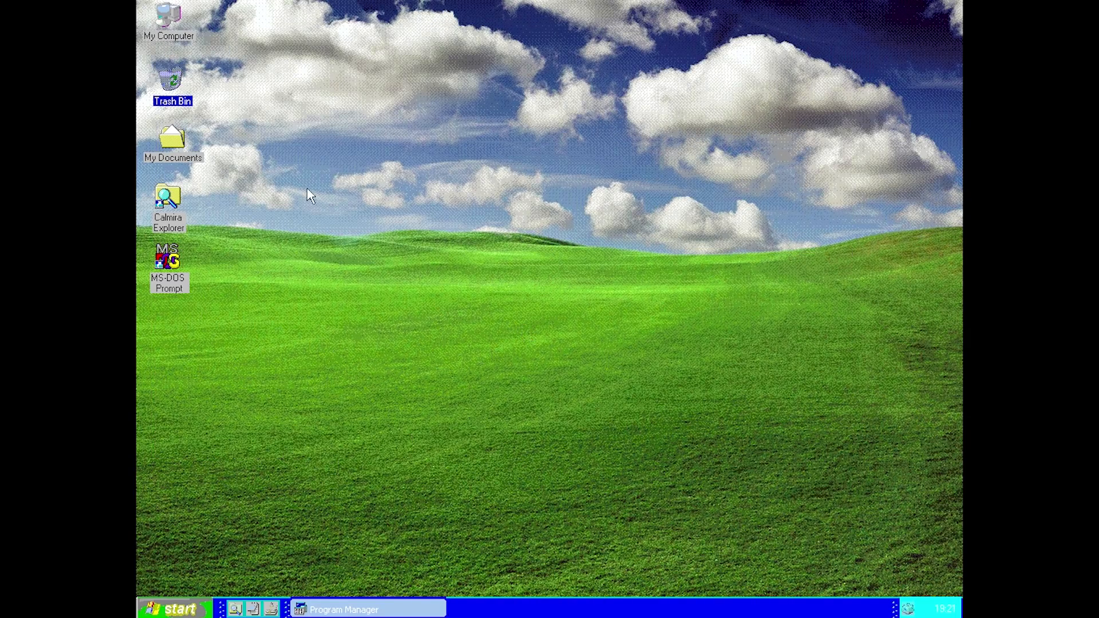
mouse_move(268, 516)
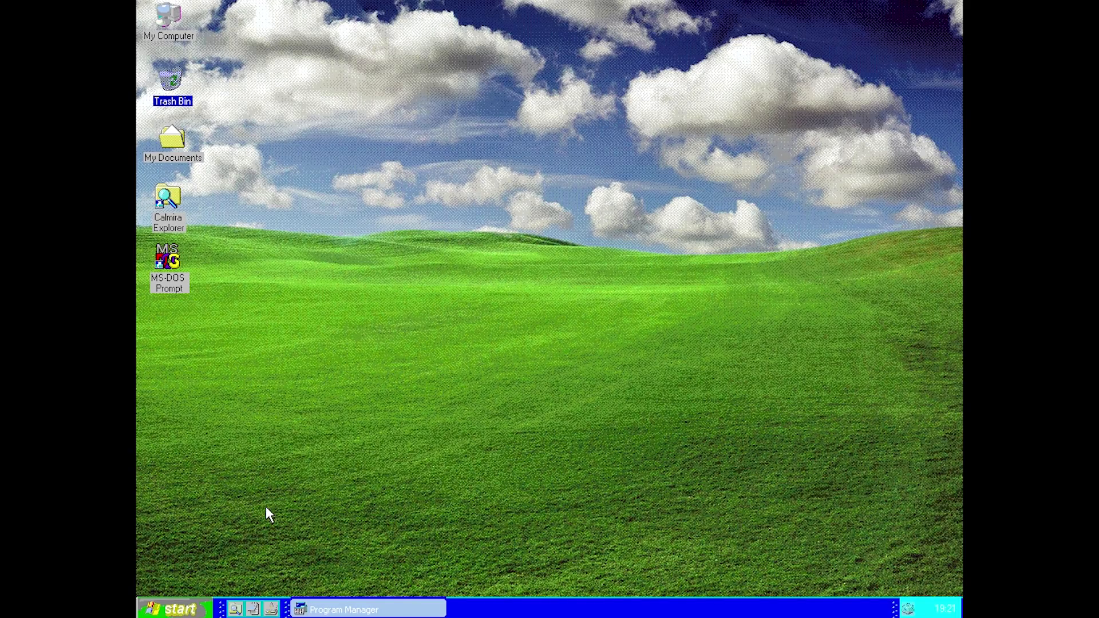
mouse_move(437, 443)
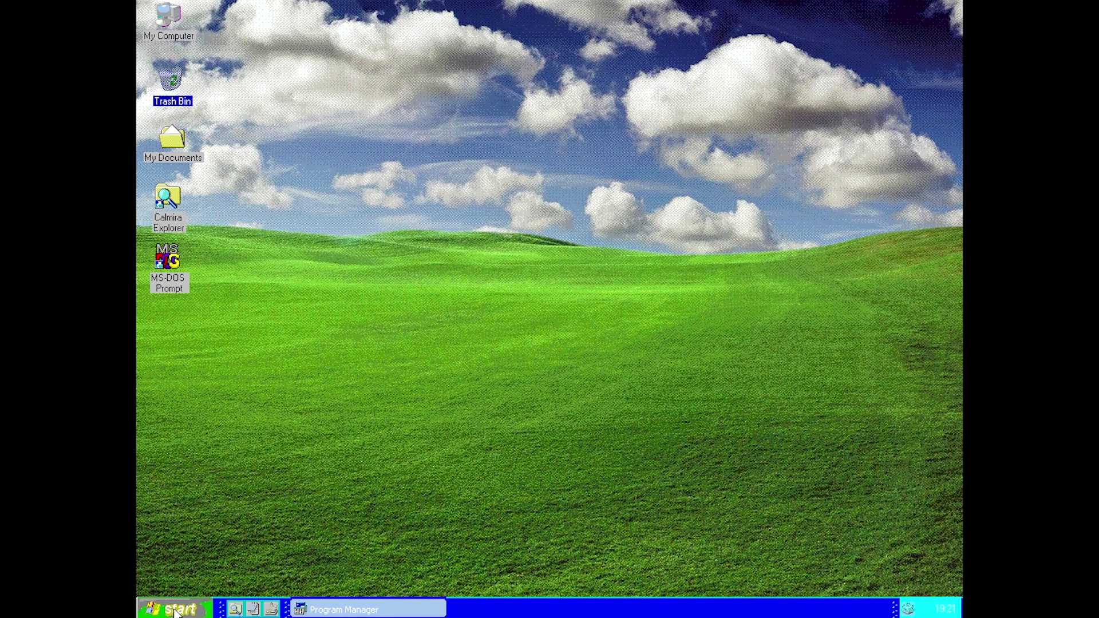
Step: Launch Calmira Explorer from Start > Programs to browse drive C
left_click(174, 607)
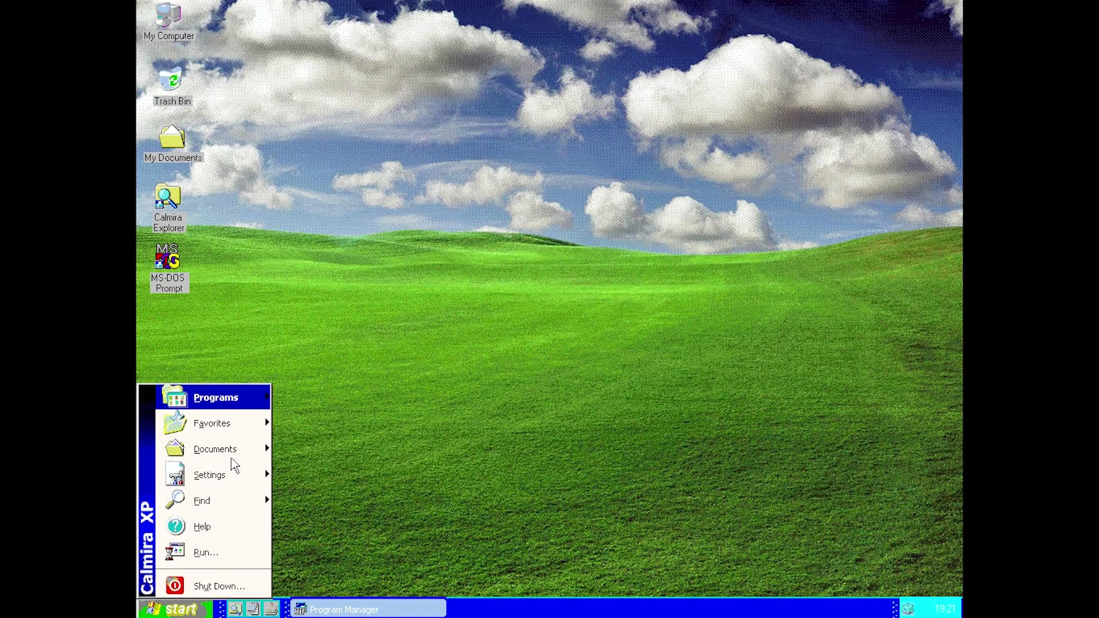
mouse_move(236, 437)
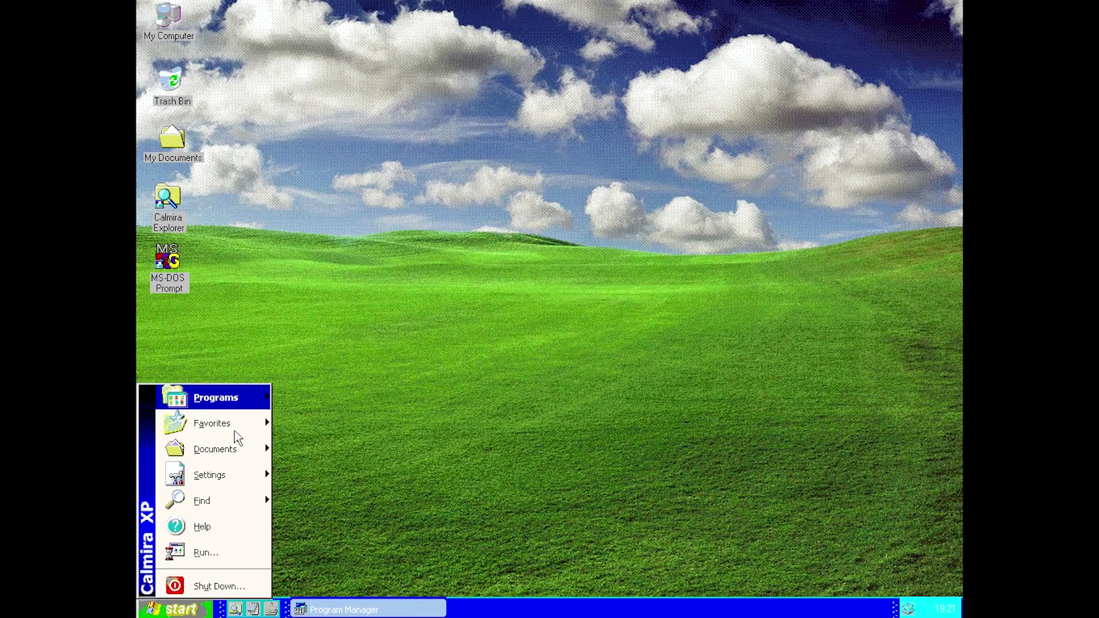
mouse_move(188, 355)
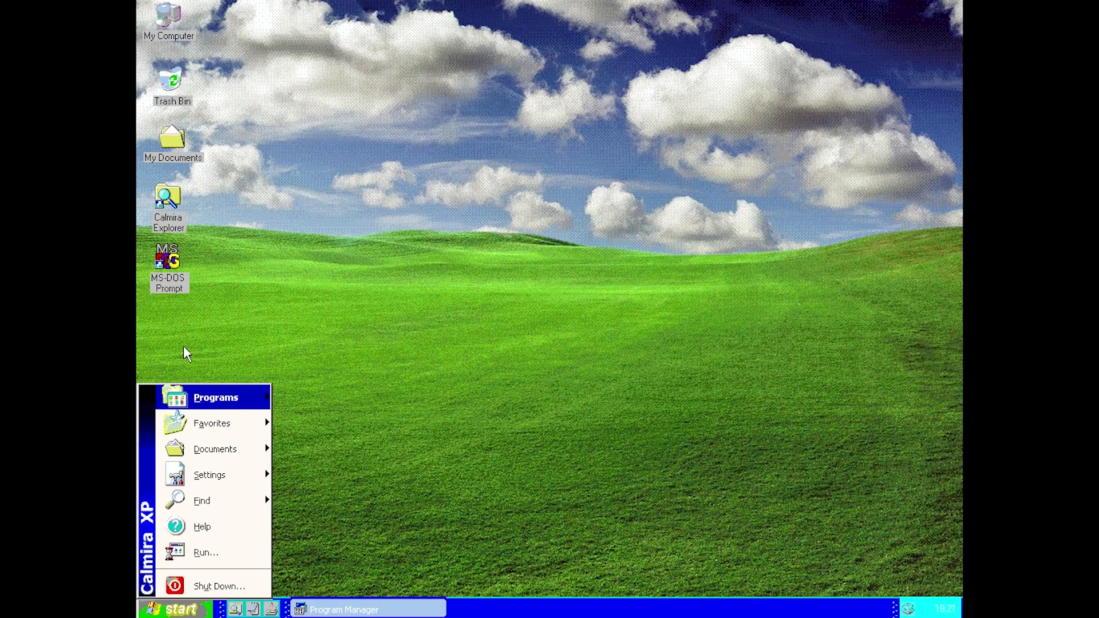
mouse_move(198, 435)
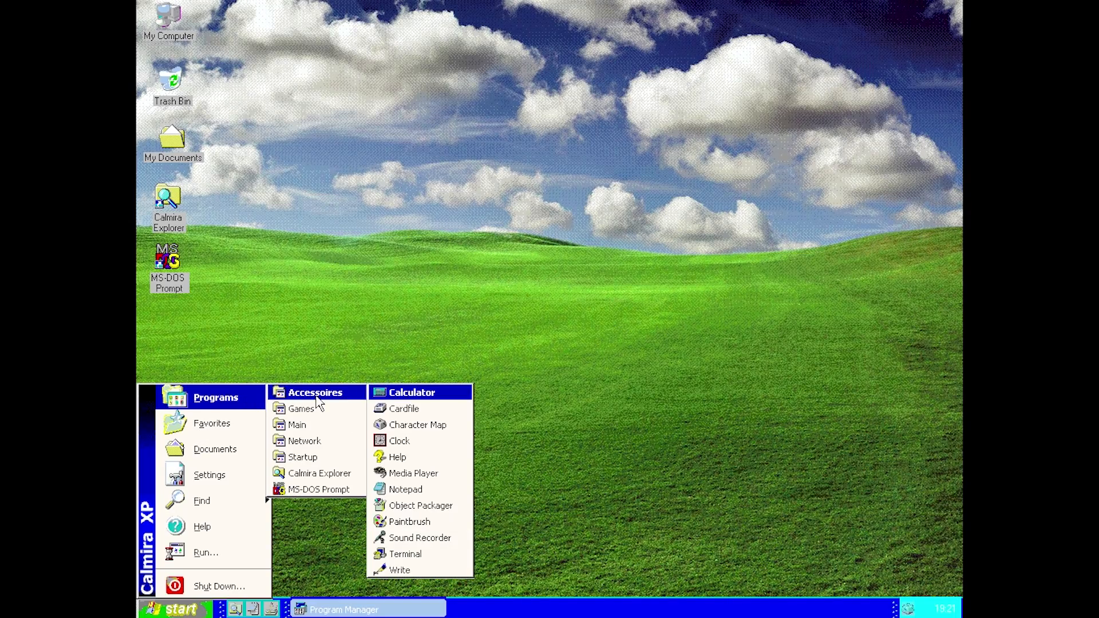
mouse_move(304, 485)
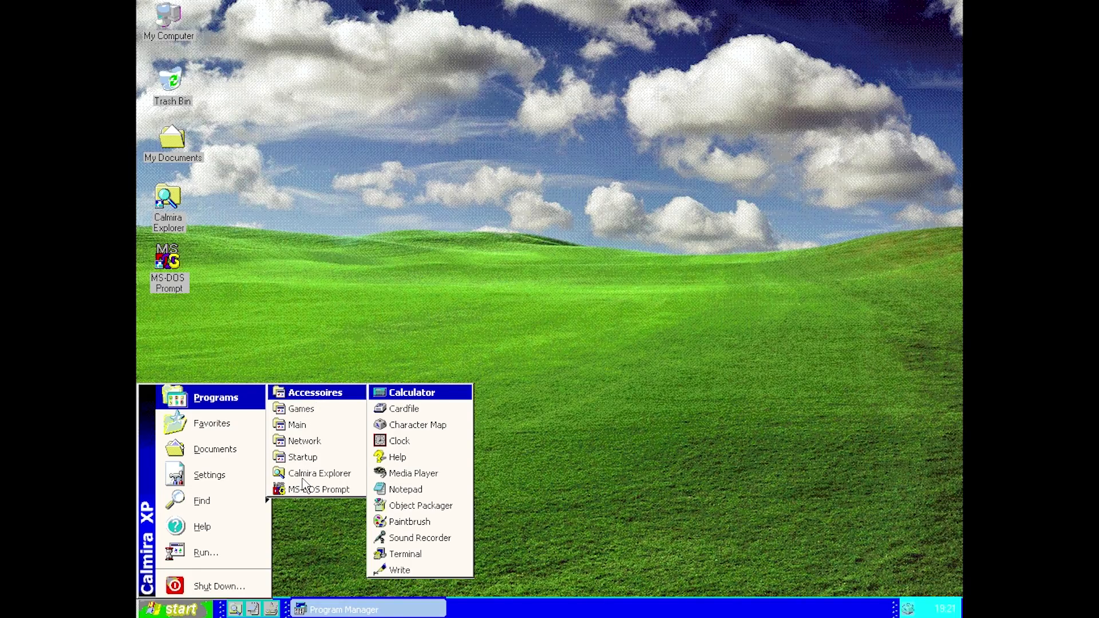
left_click(320, 473)
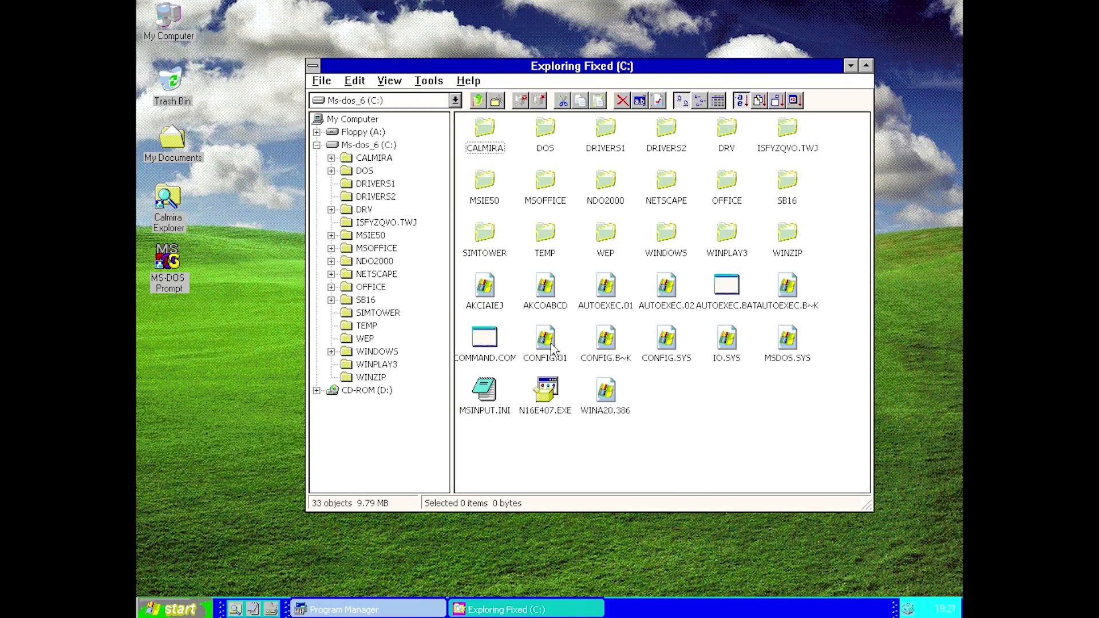
mouse_move(484, 186)
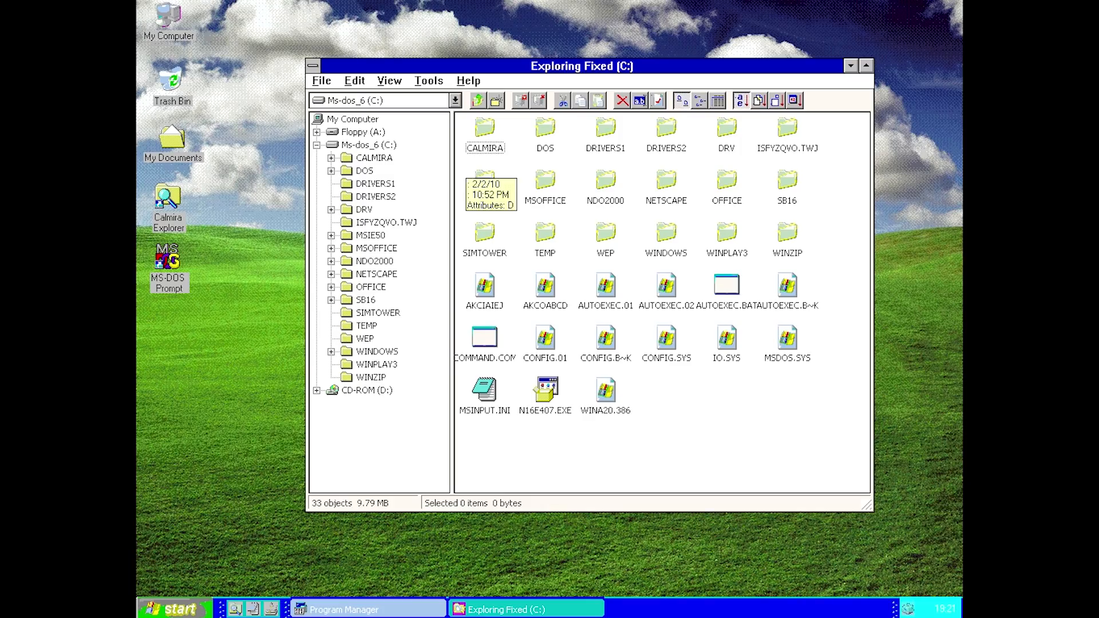
mouse_move(583, 156)
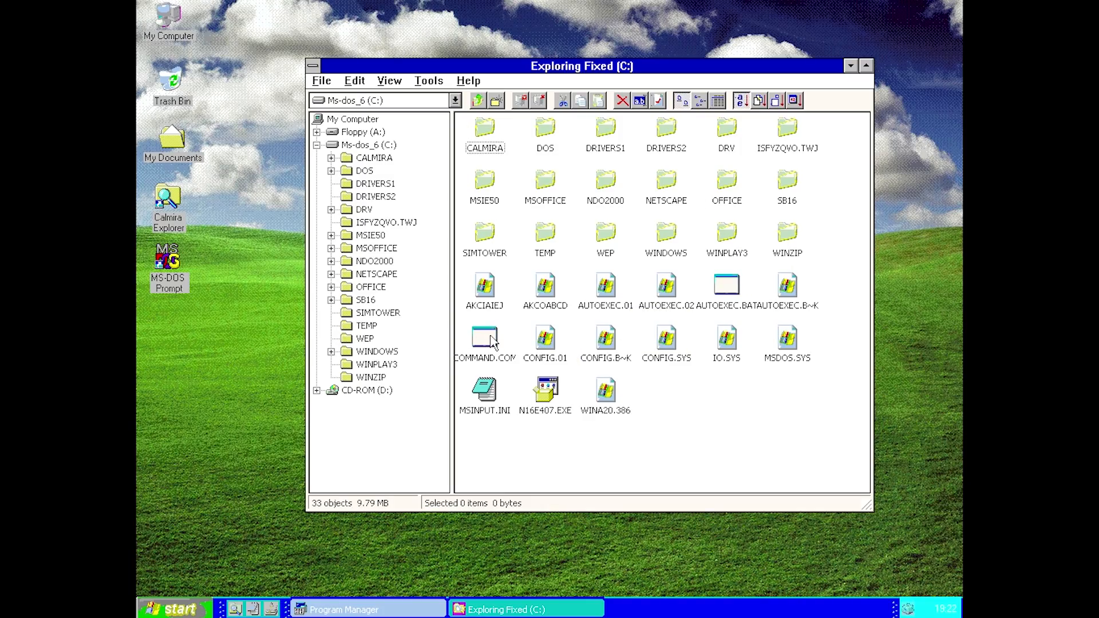
Step: Open the CALMIRA folder in Explorer to list its 29 objects
left_click(605, 390)
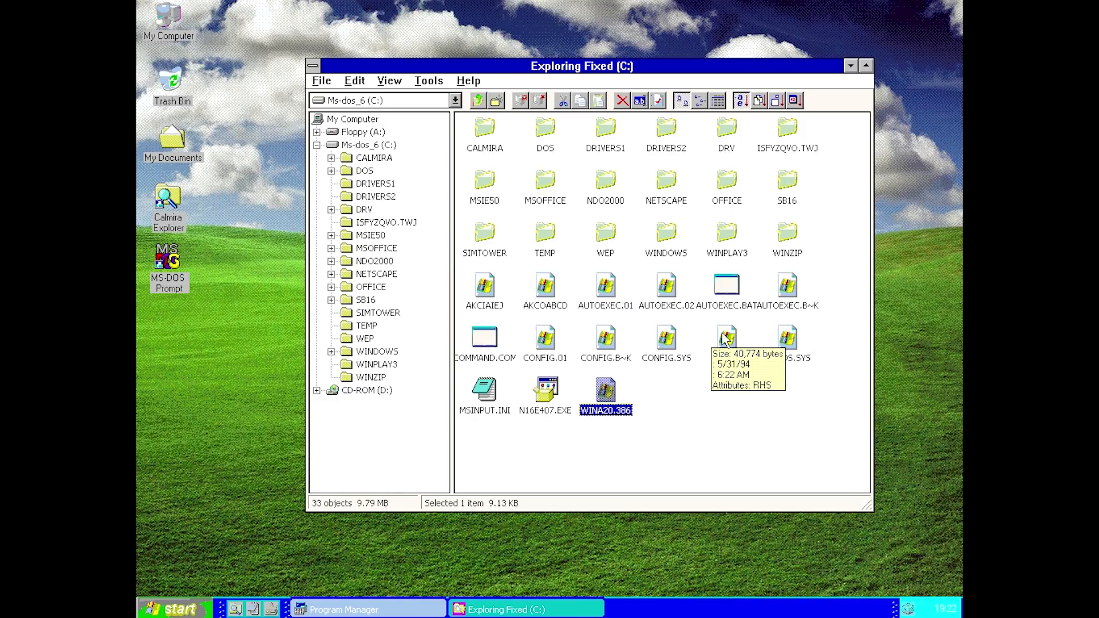
left_click(484, 132)
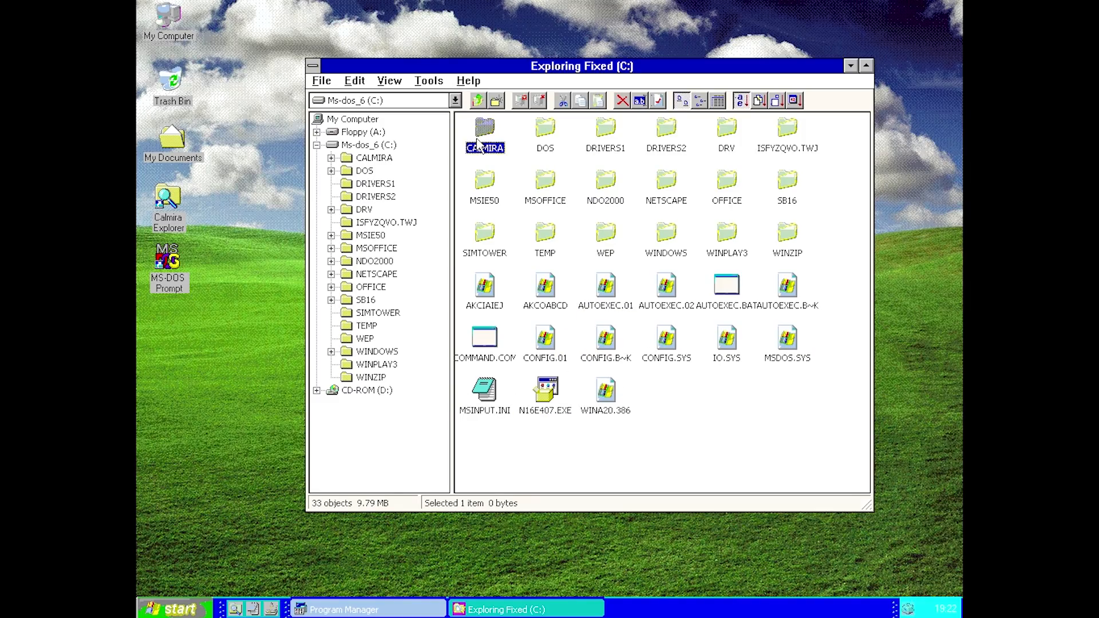
double_click(483, 129)
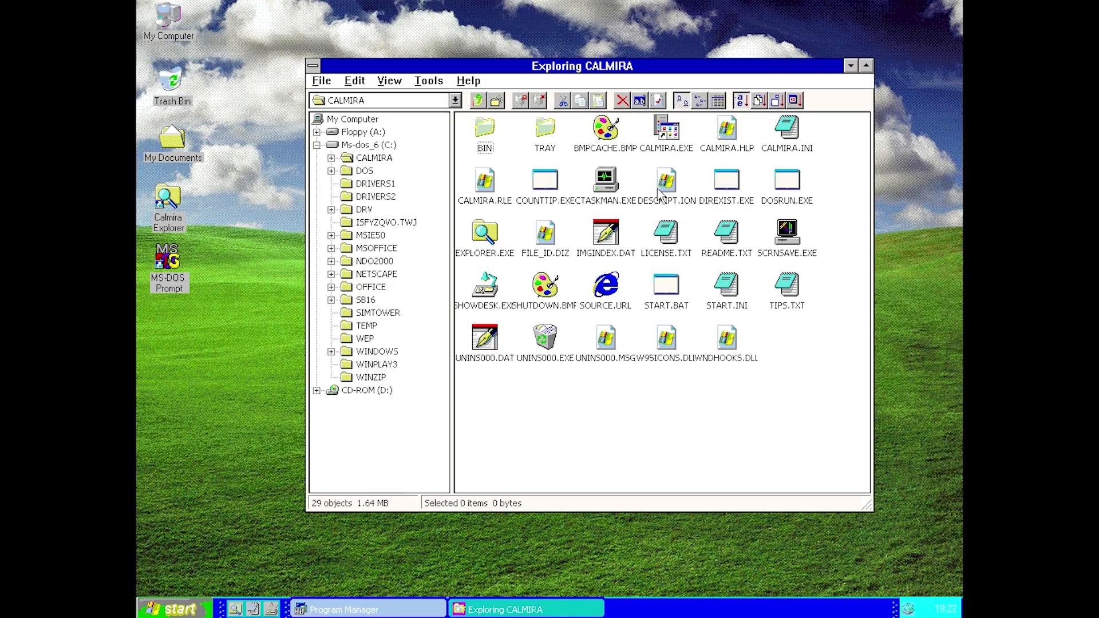
mouse_move(662, 194)
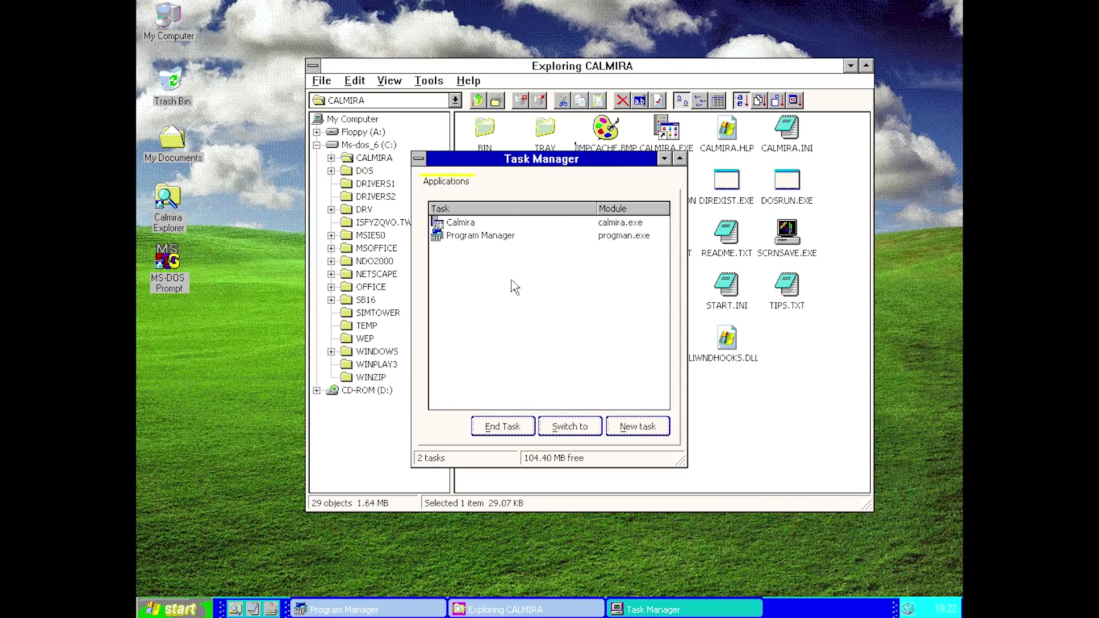
mouse_move(499, 281)
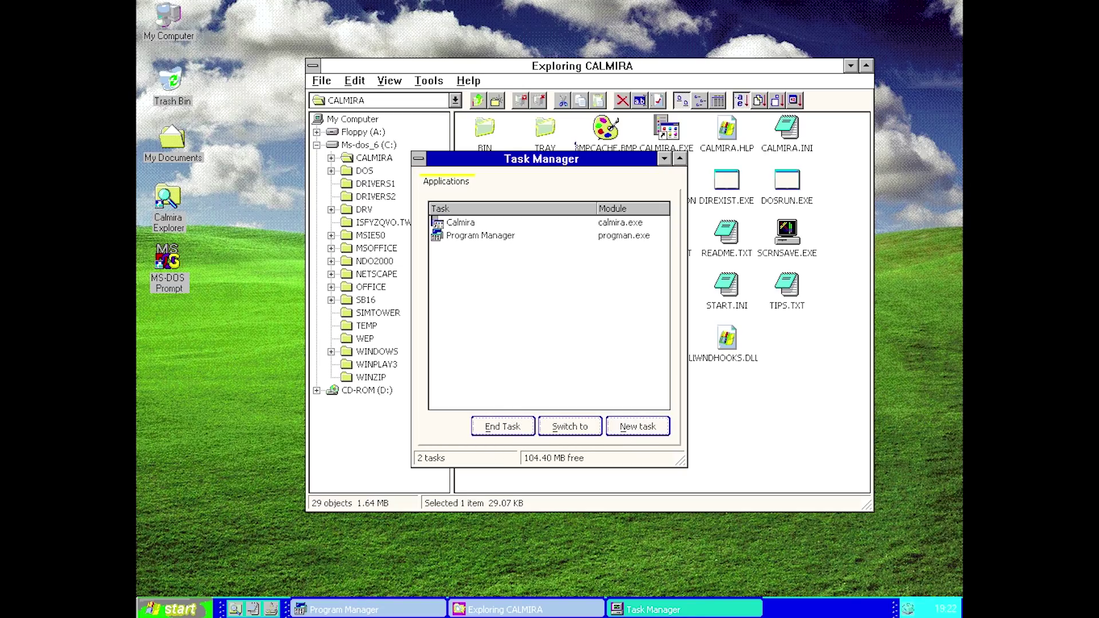
mouse_move(630, 352)
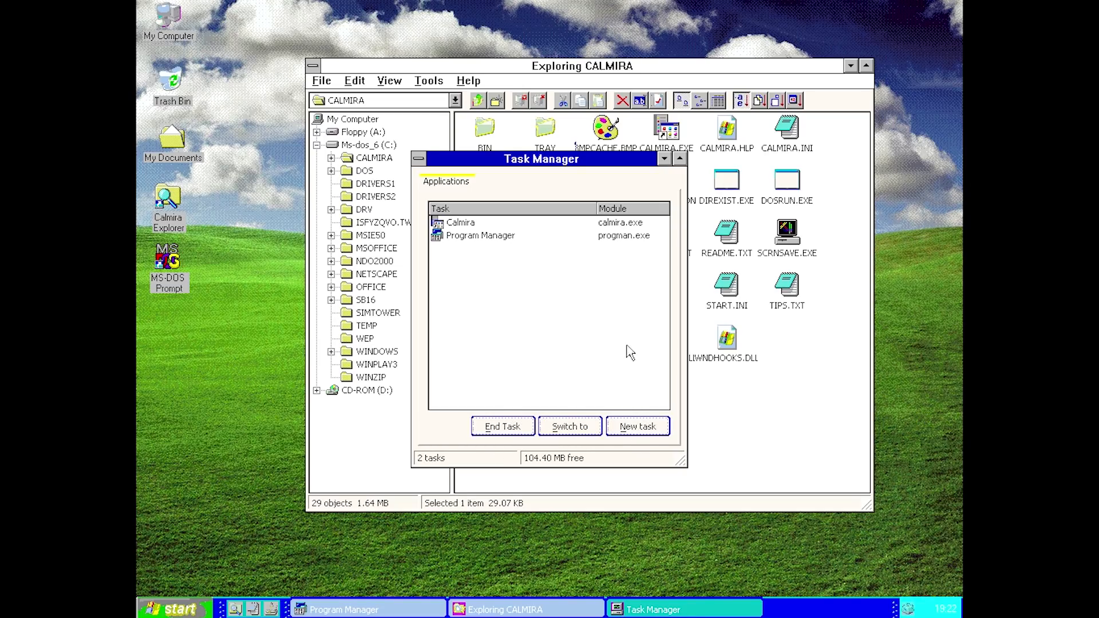
mouse_move(444, 160)
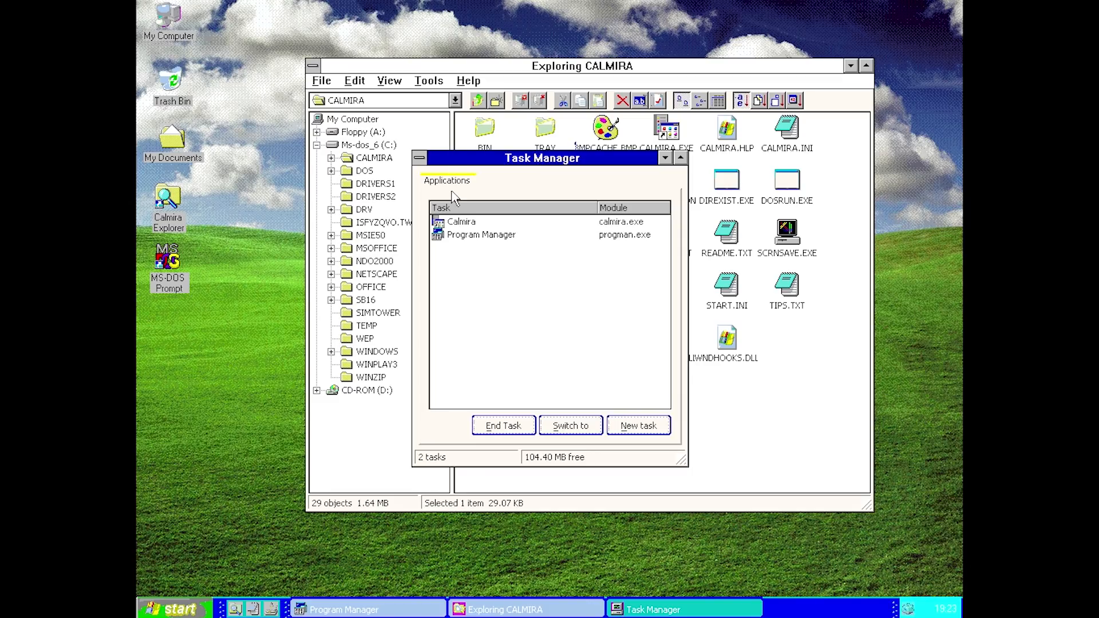
mouse_move(587, 163)
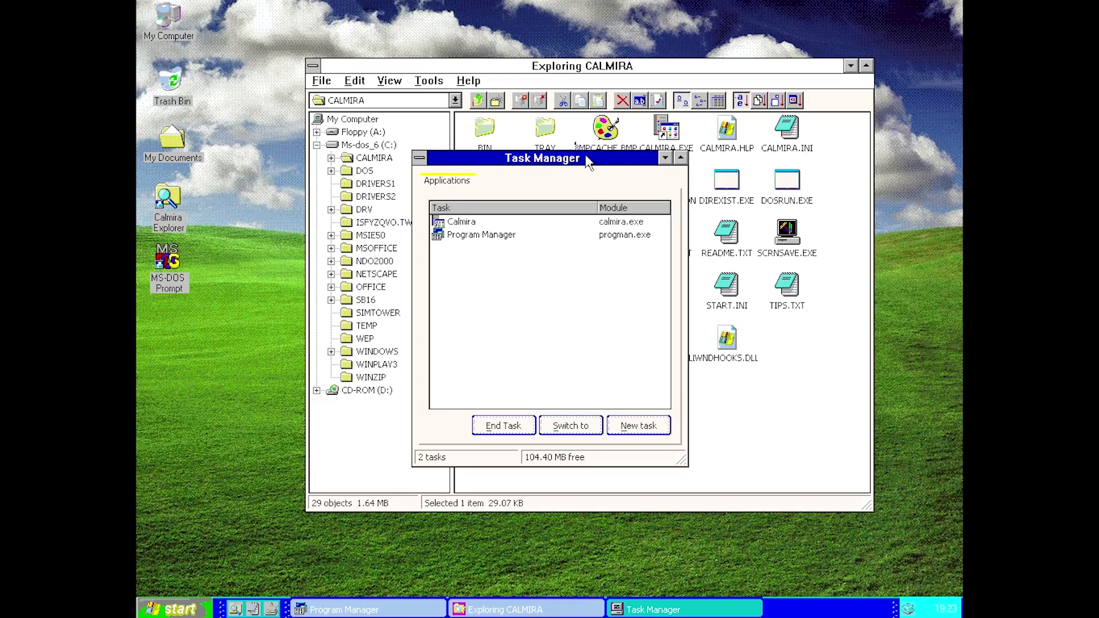
mouse_move(525, 162)
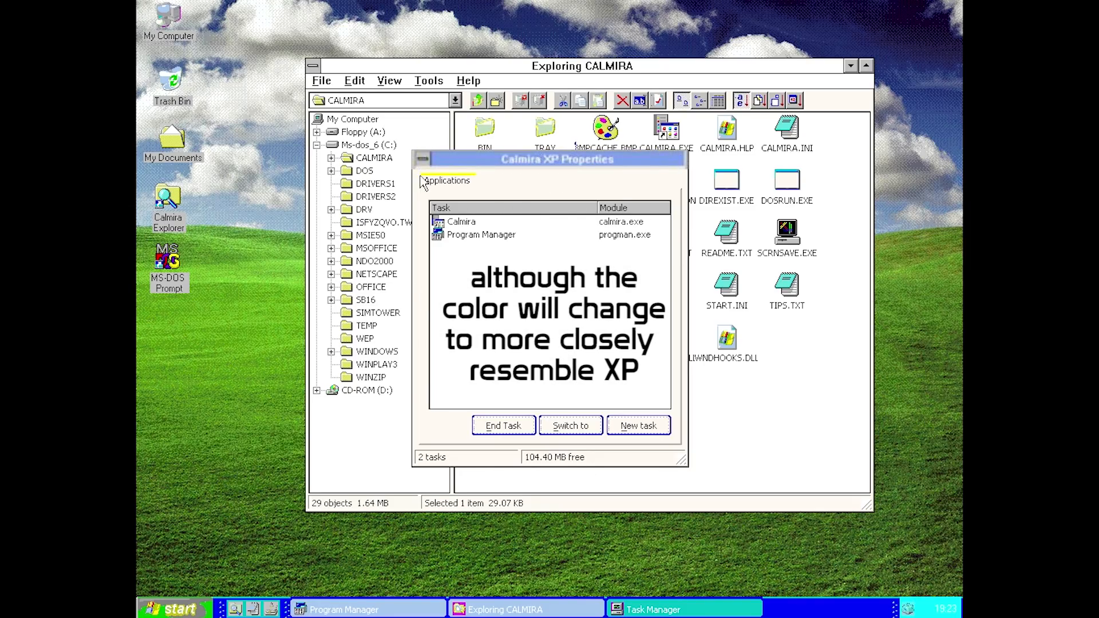
mouse_move(451, 243)
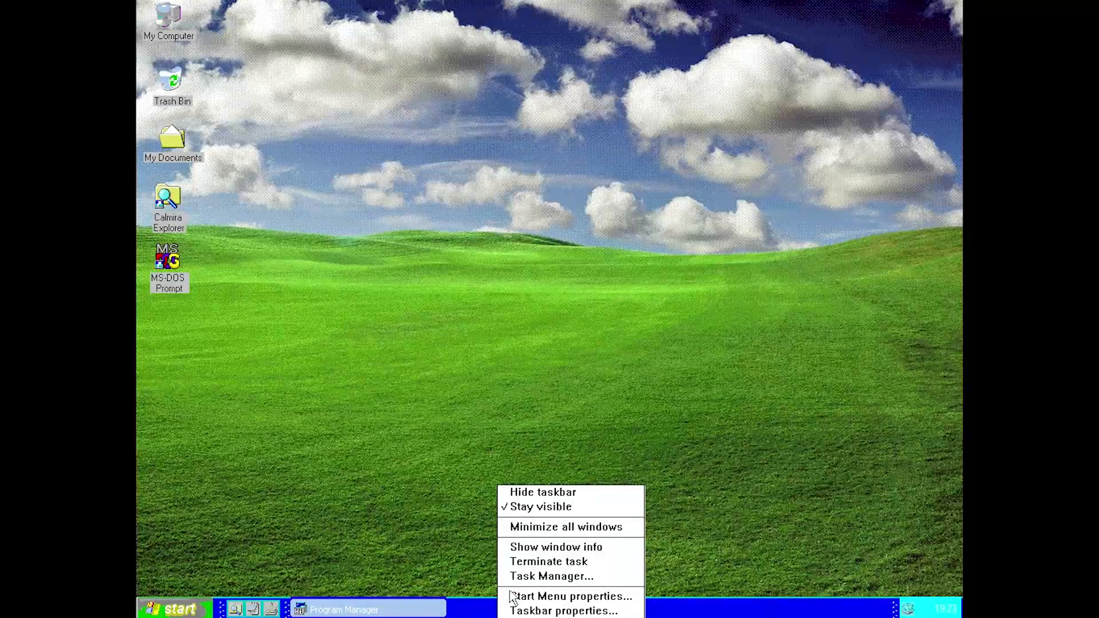
Step: Save the Start Menu order with &Documents above &Programs, then bring up the start menu
left_click(568, 595)
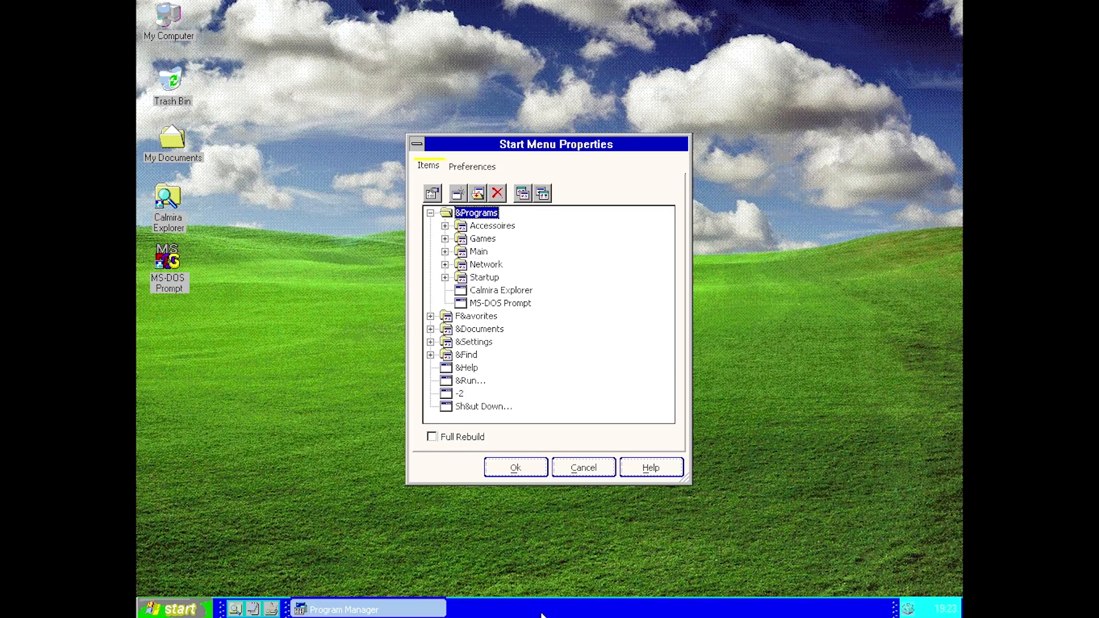
mouse_move(485, 279)
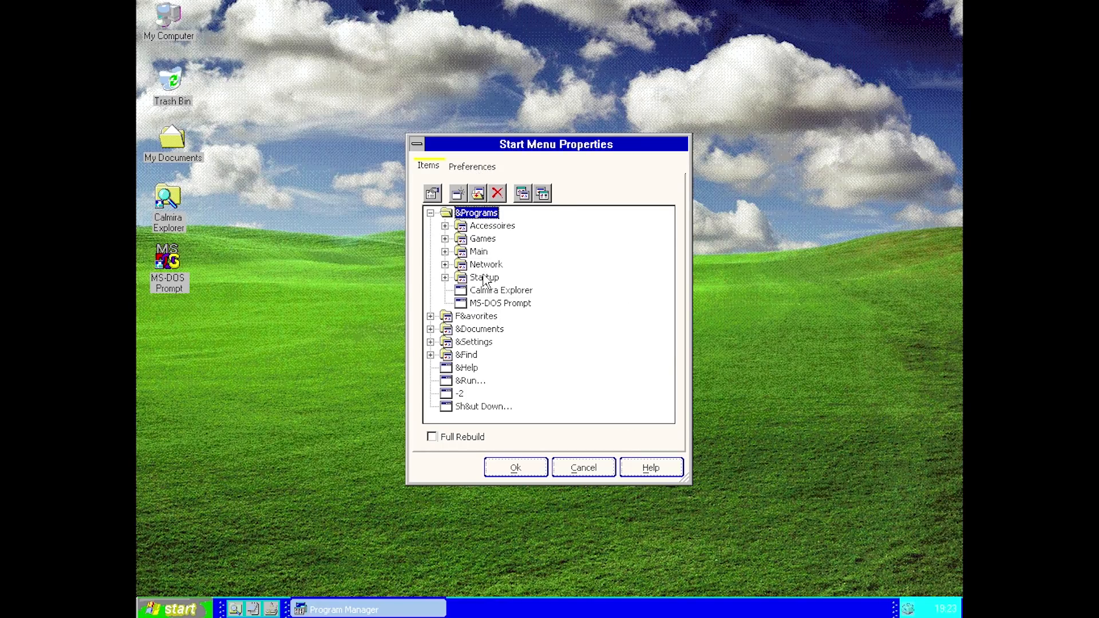
mouse_move(477, 332)
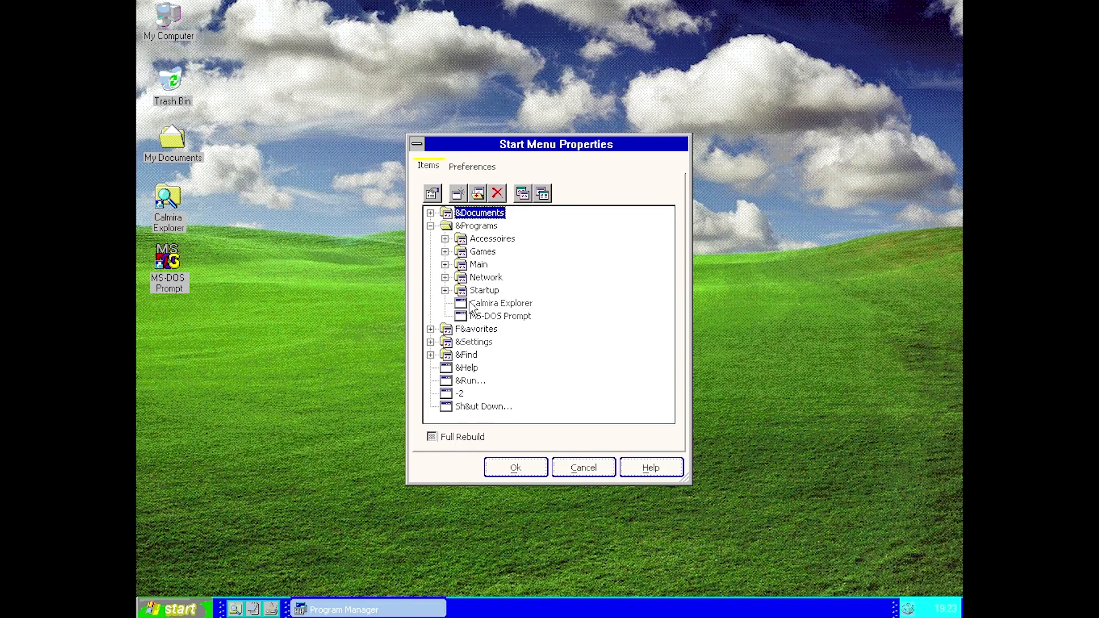
left_click(584, 467)
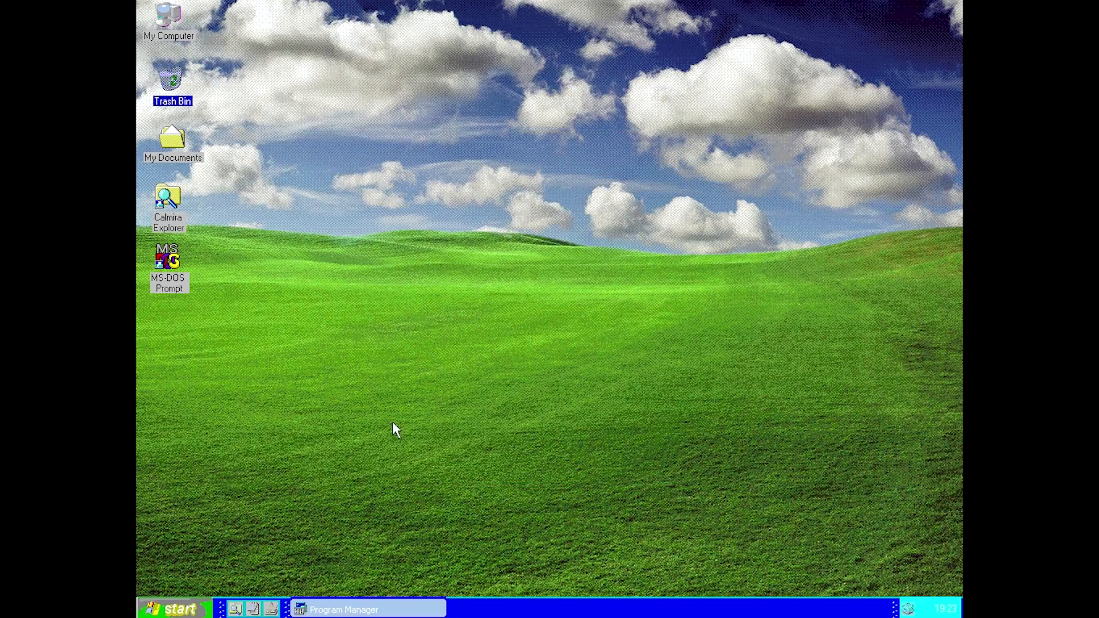
left_click(178, 607)
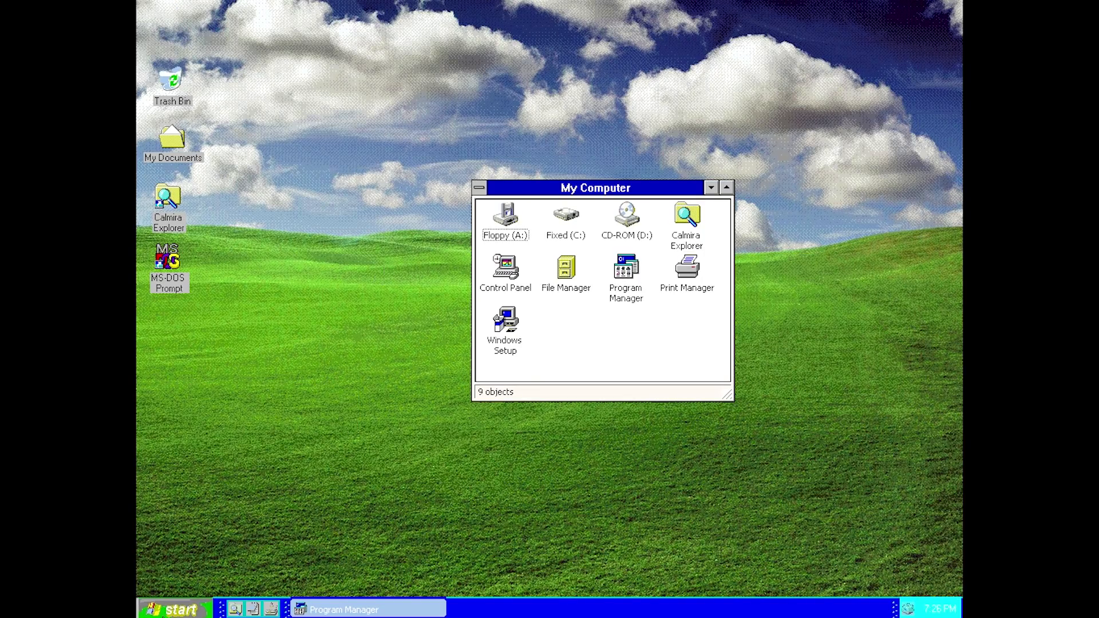
Step: In Calmira XP Properties, switch the window style to Windows 9x/2k and apply it
left_click(179, 609)
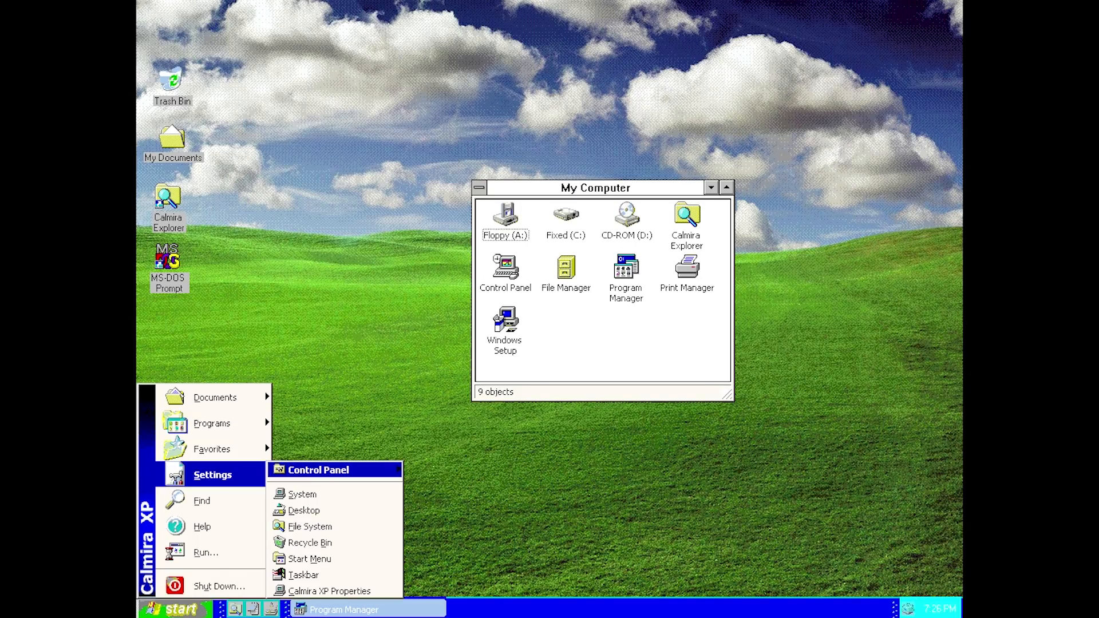
mouse_move(313, 593)
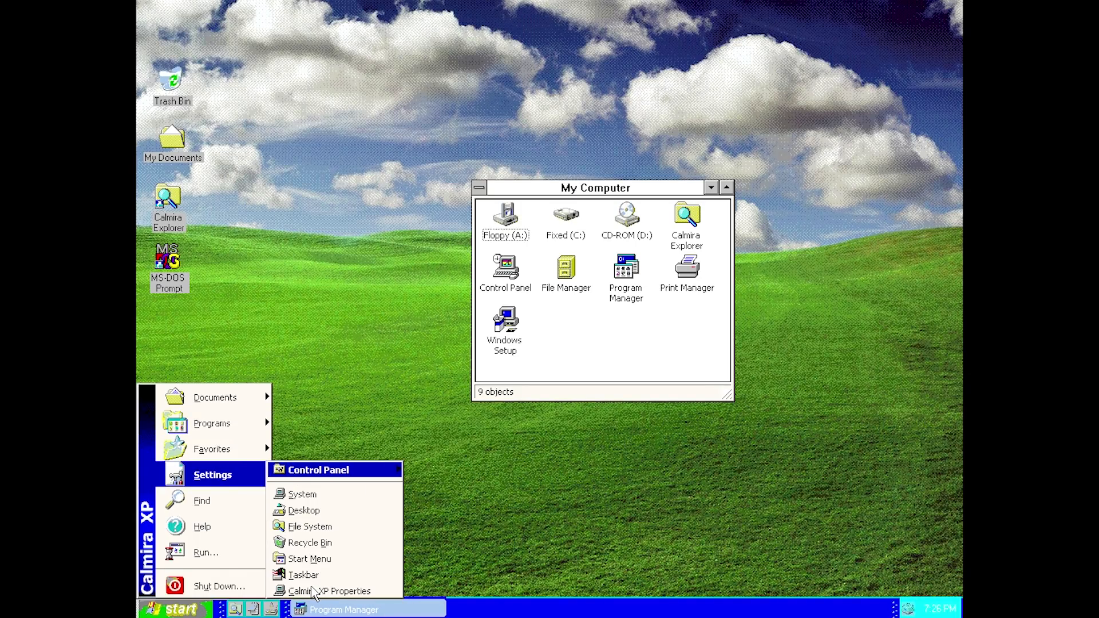
left_click(335, 591)
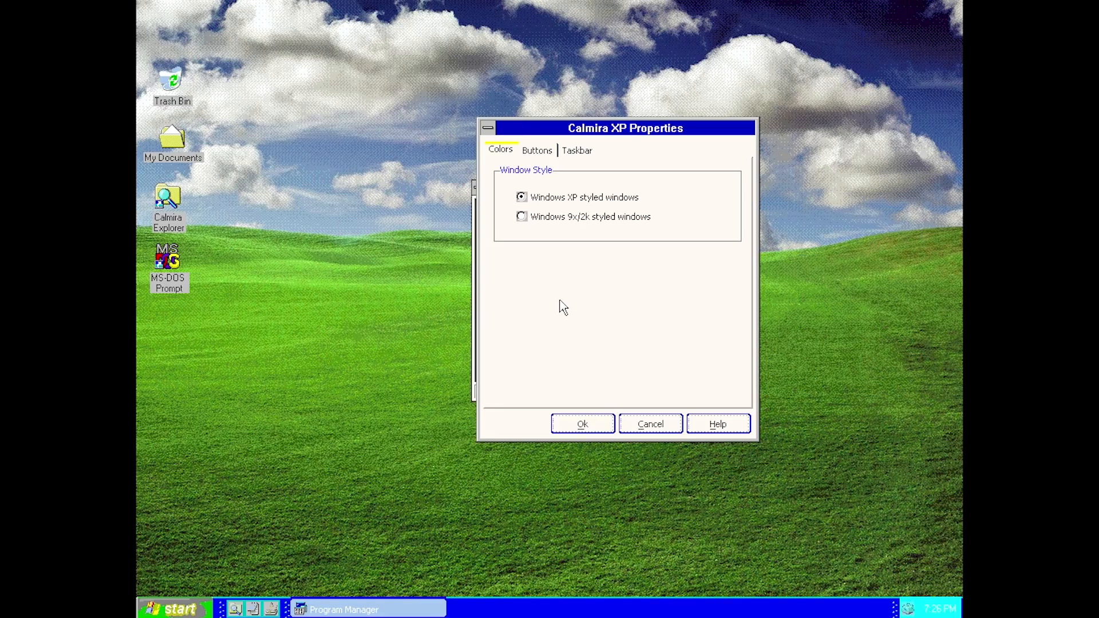
mouse_move(558, 193)
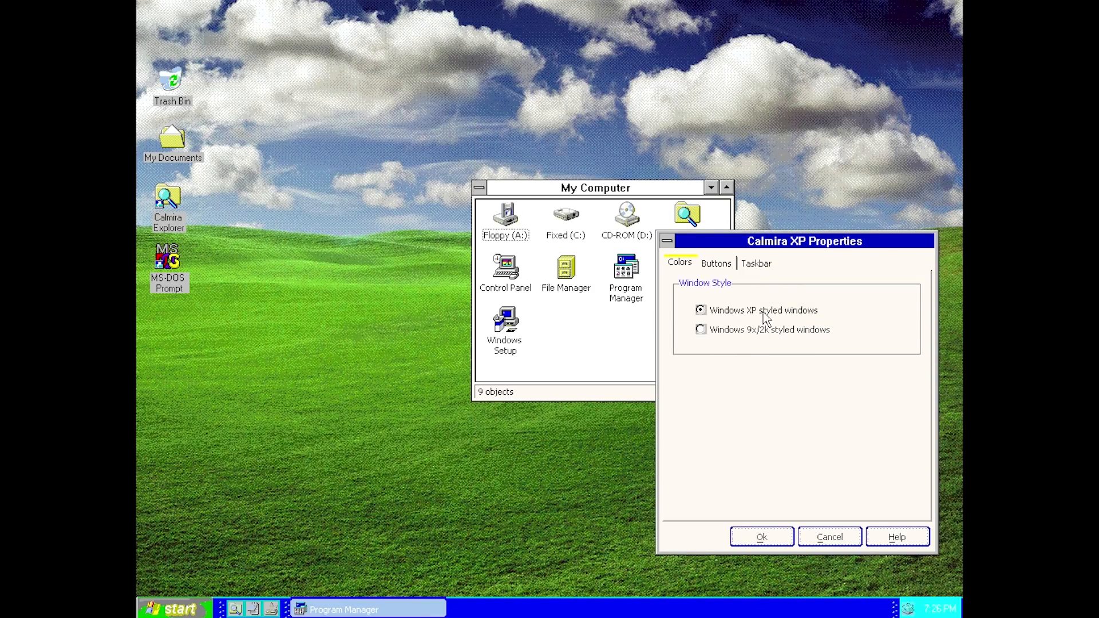
left_click(701, 330)
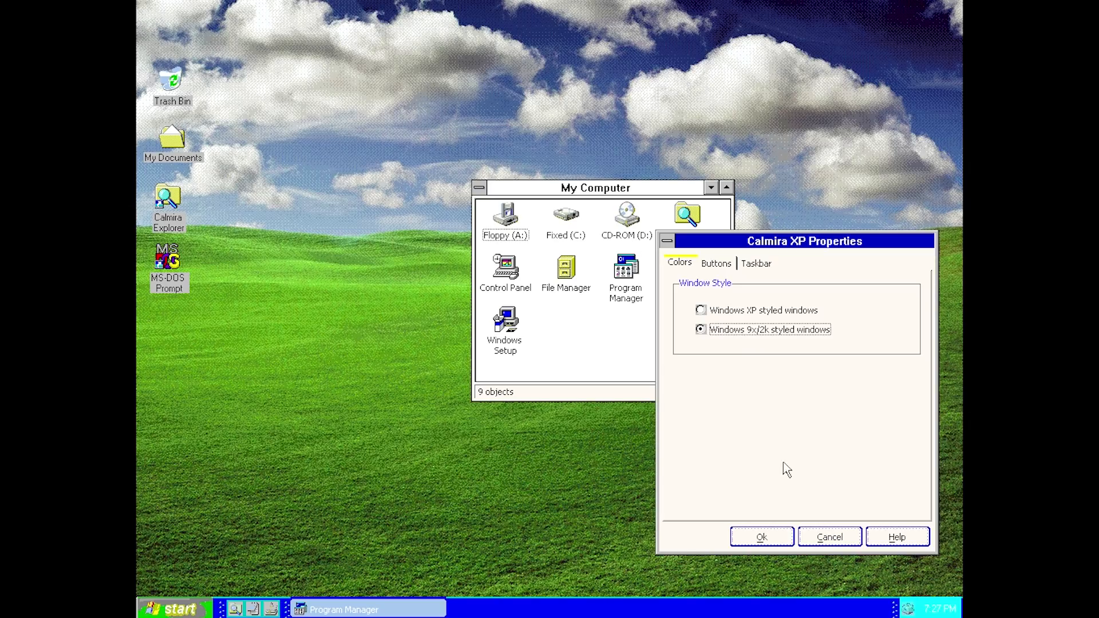
left_click(762, 536)
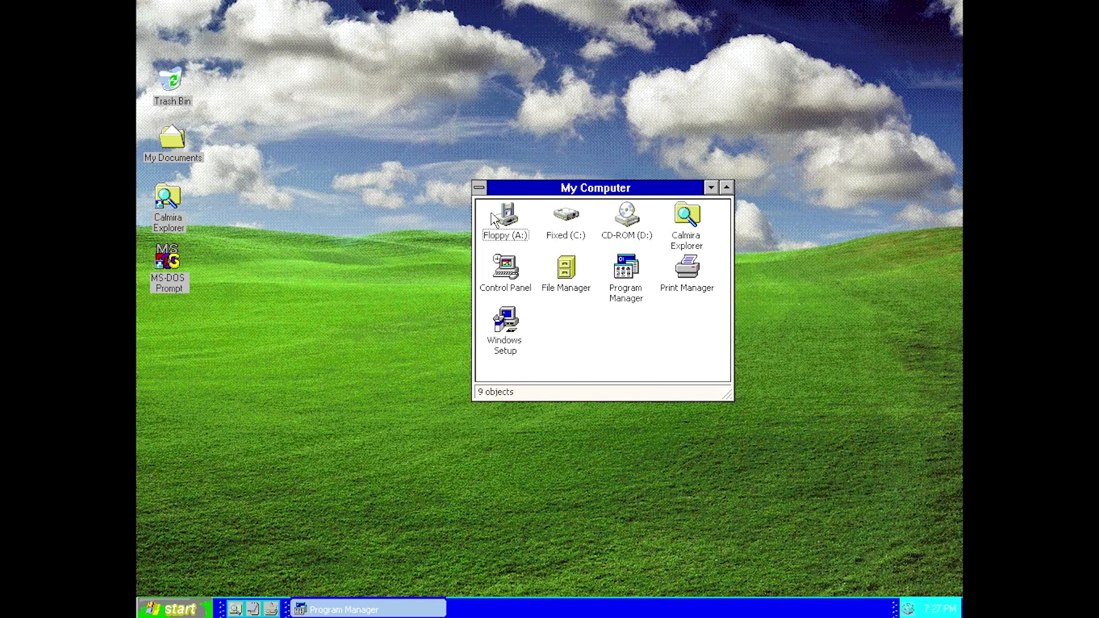
left_click_drag(593, 188, 593, 205)
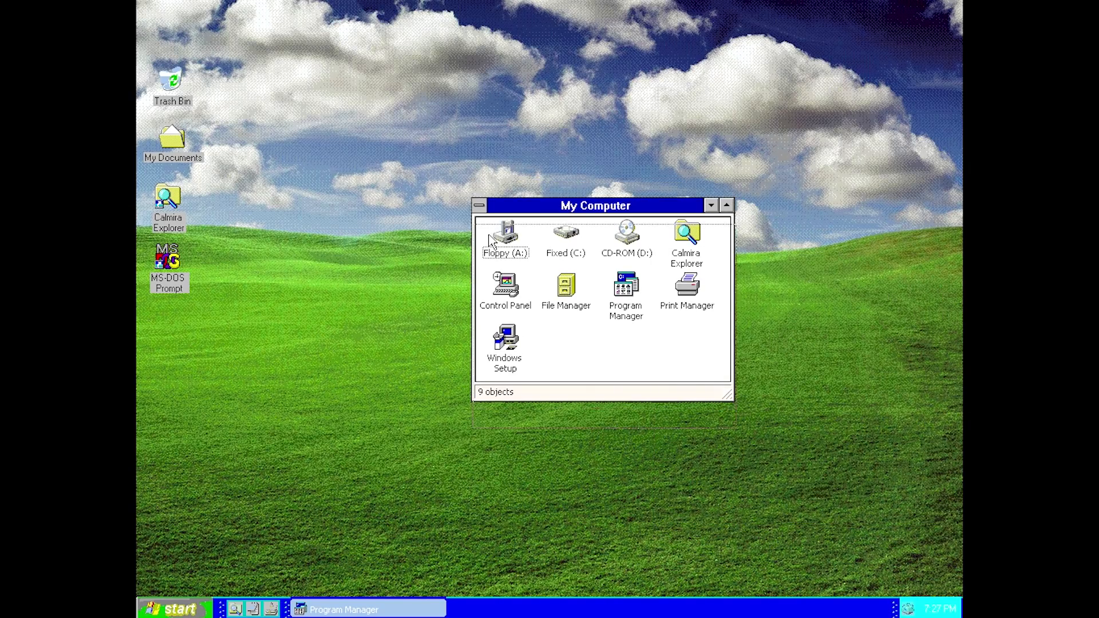
Step: Set Windows 9x/2k styled buttons, then reopen Calmira XP Properties from Start > Settings
left_click(483, 206)
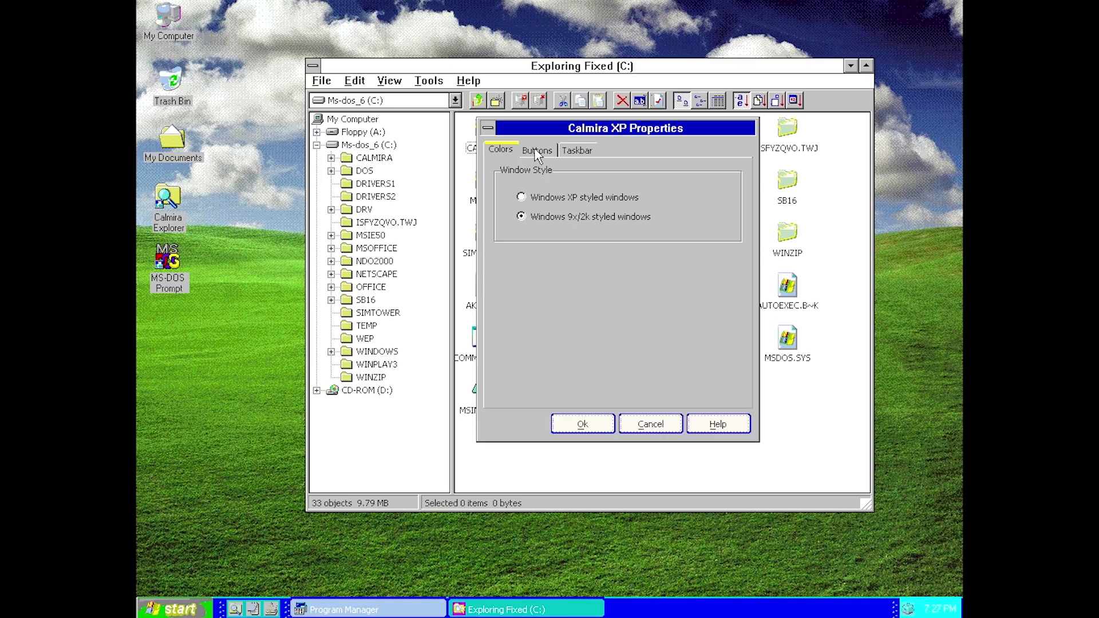
left_click(537, 150)
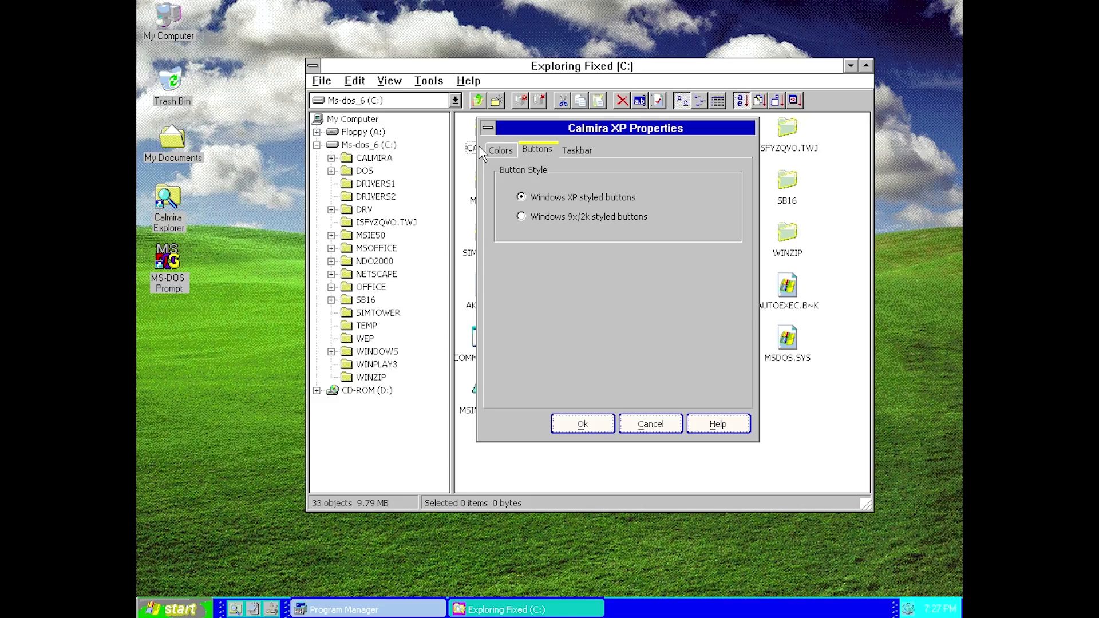
mouse_move(575, 221)
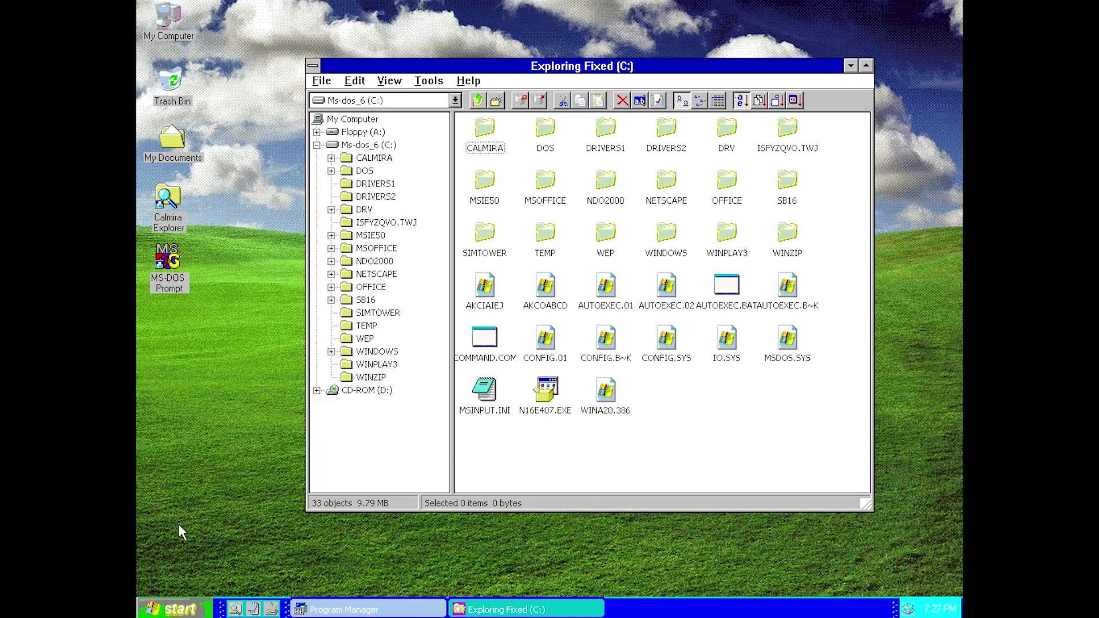
left_click(178, 608)
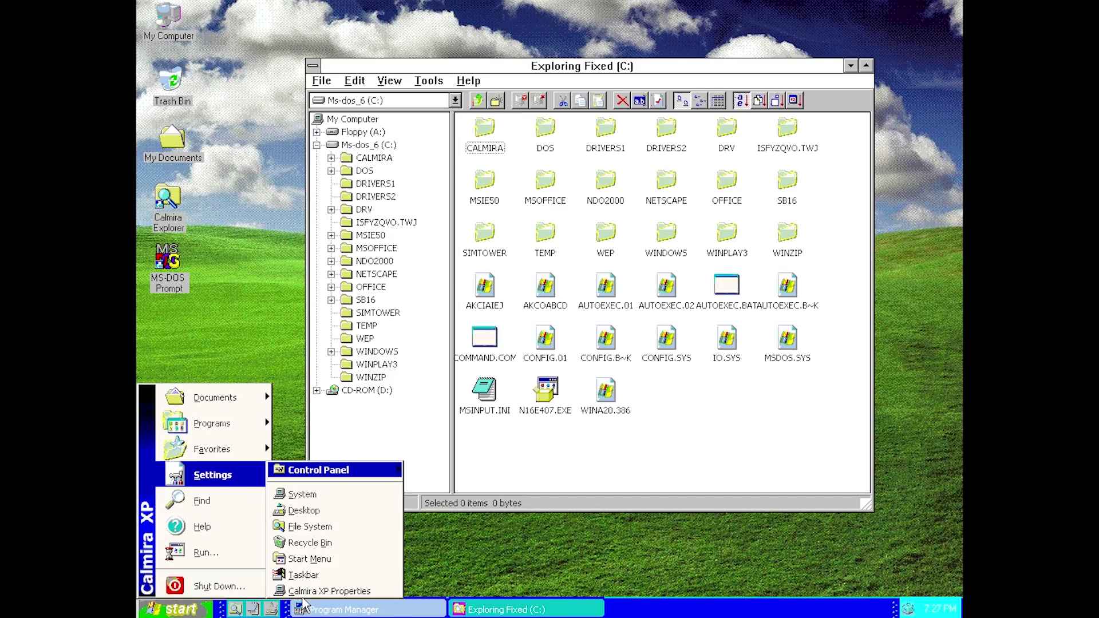
left_click(334, 591)
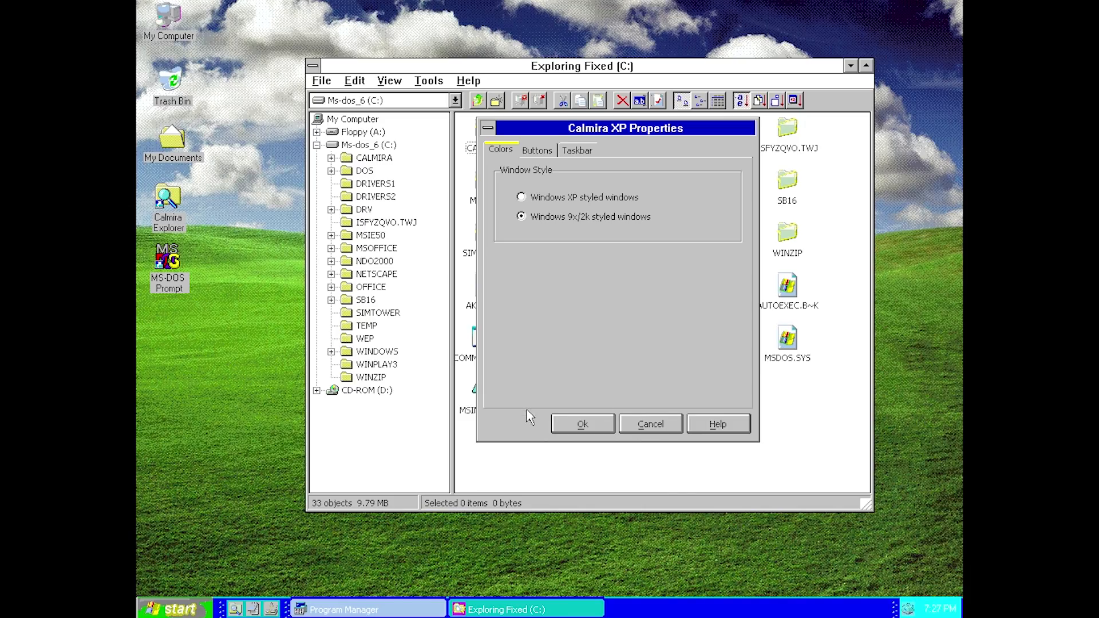
mouse_move(583, 285)
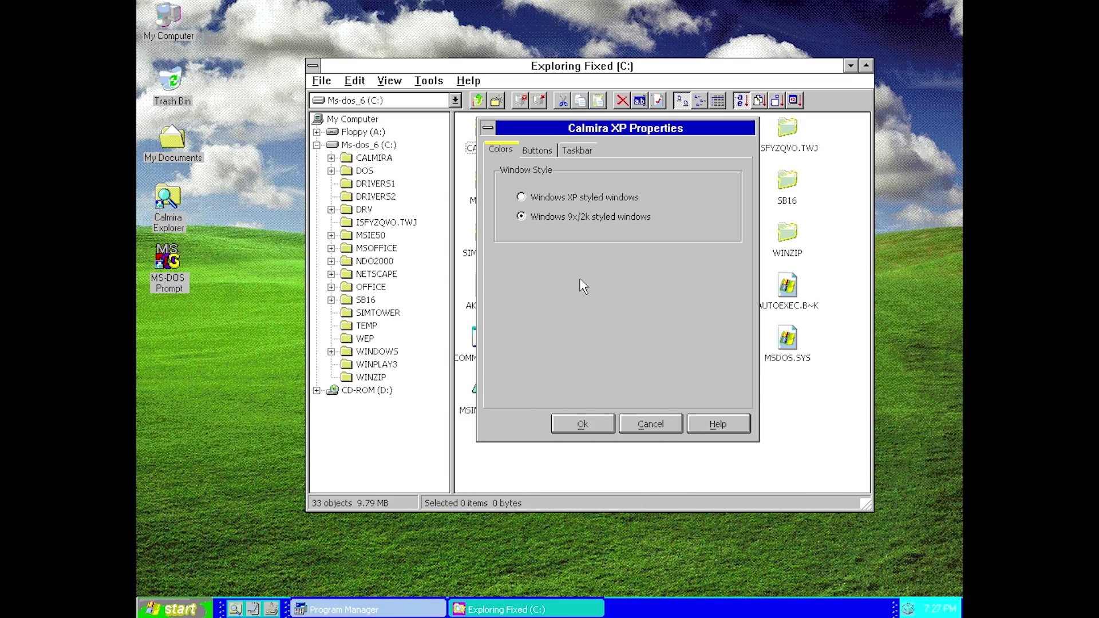
mouse_move(768, 374)
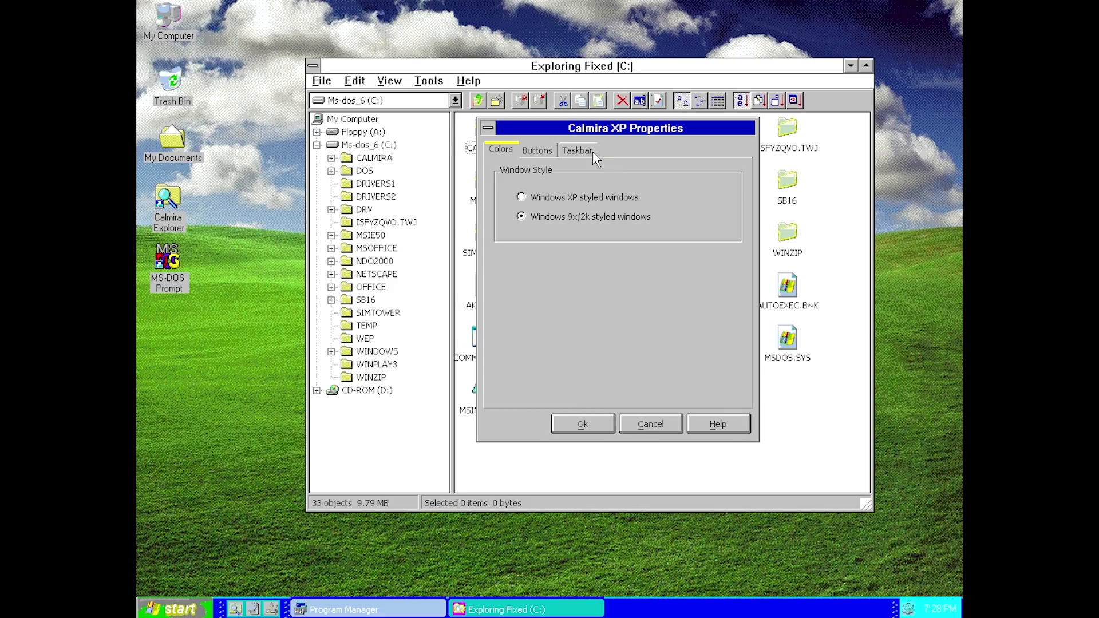
Step: Confirm both the Windows and Buttons pages show the Windows 9x/2k style
left_click(537, 150)
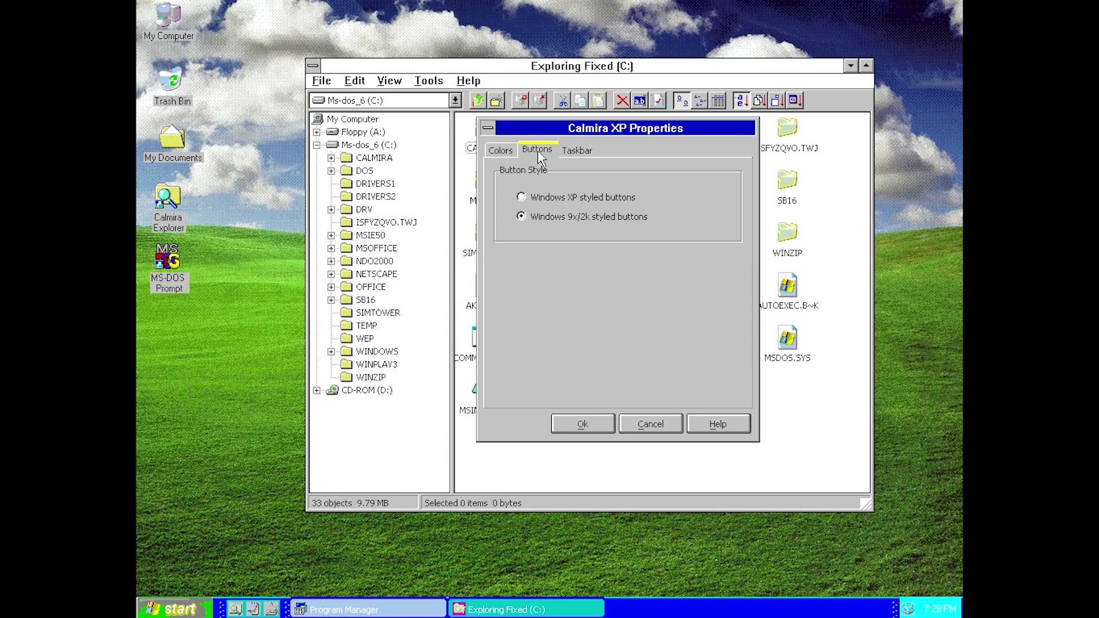
mouse_move(607, 159)
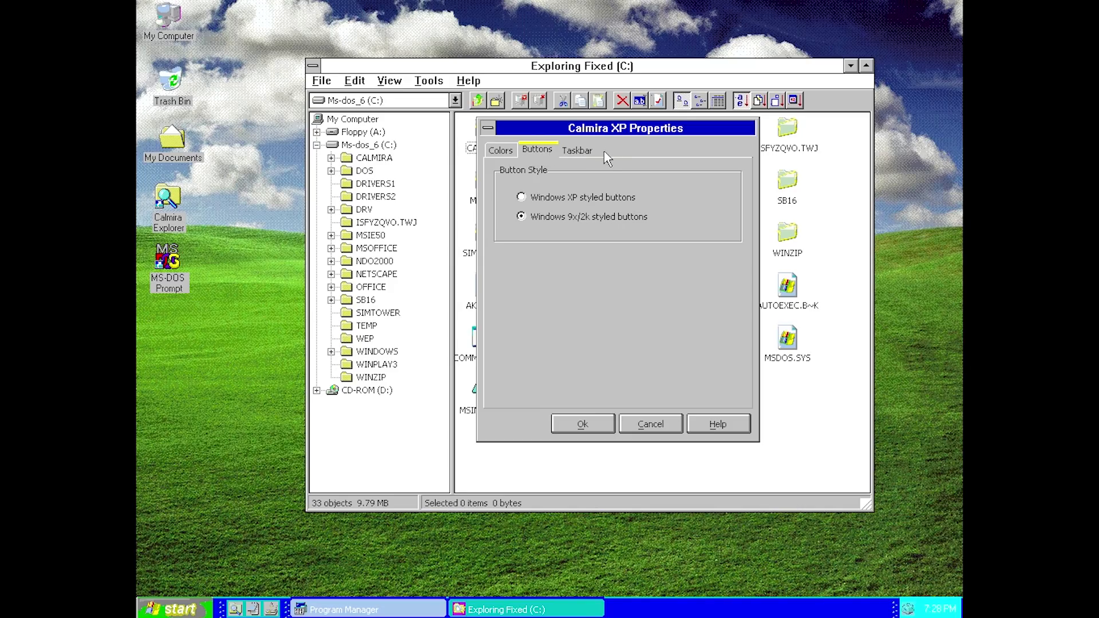
mouse_move(482, 168)
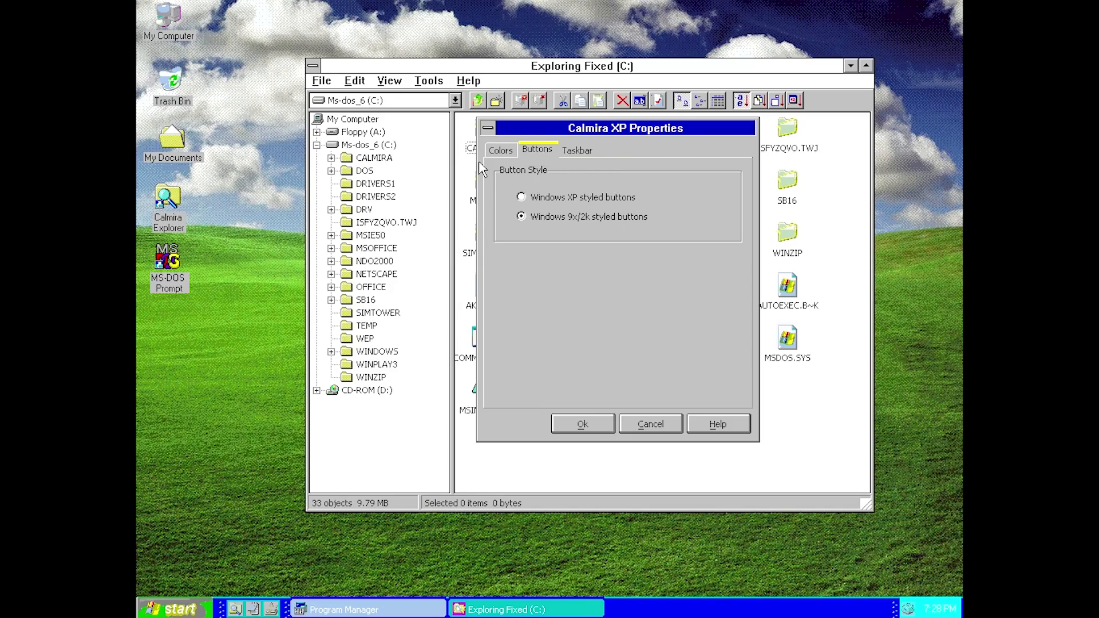
left_click(501, 150)
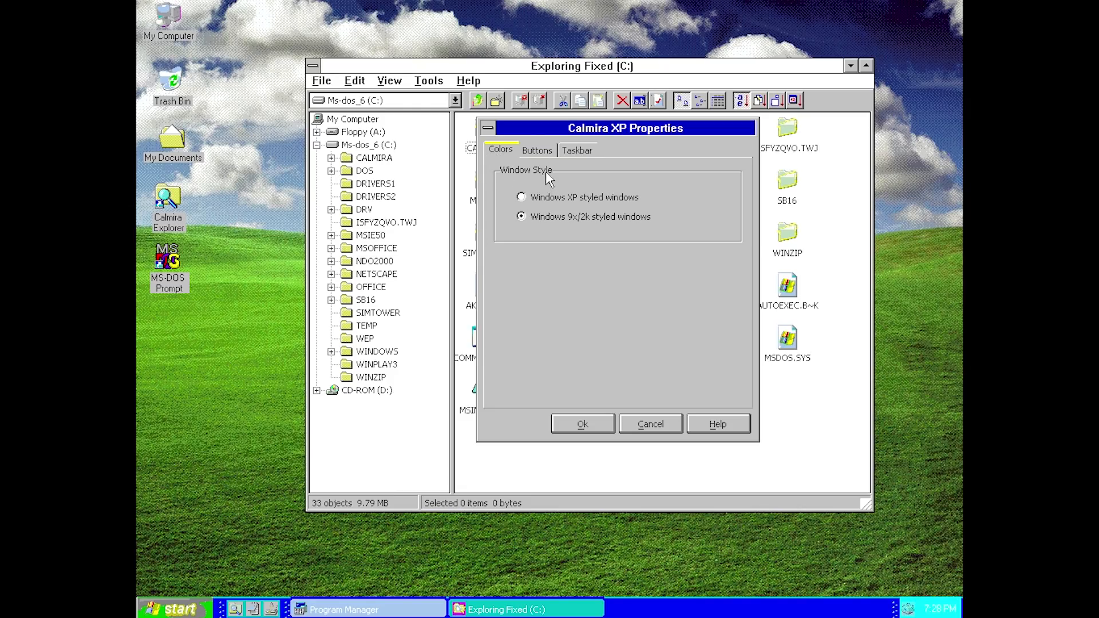
left_click(537, 150)
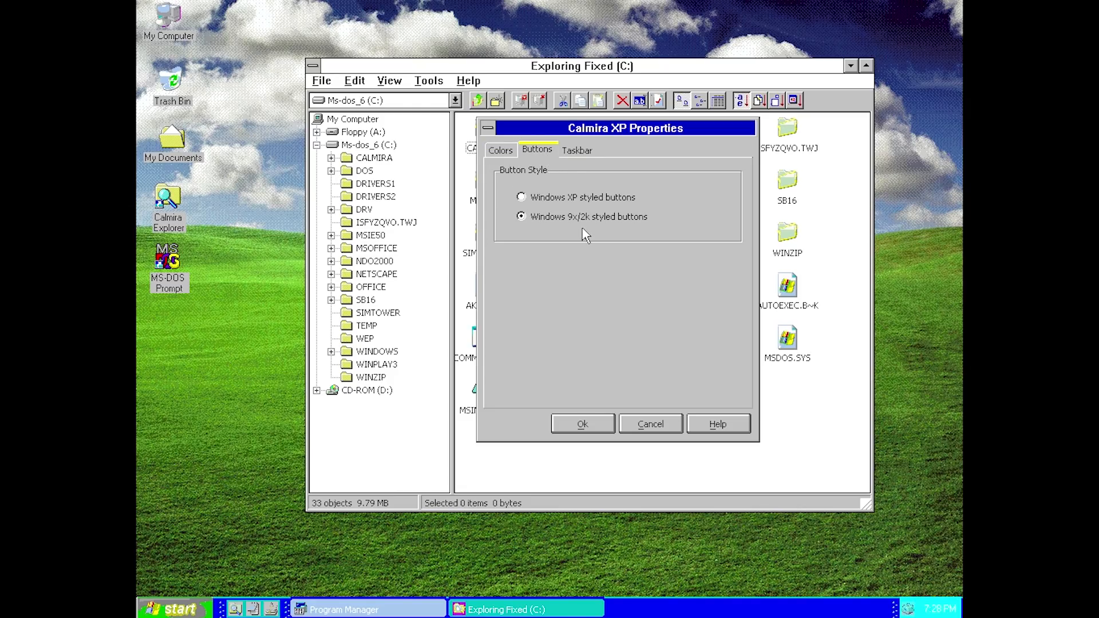
mouse_move(431, 159)
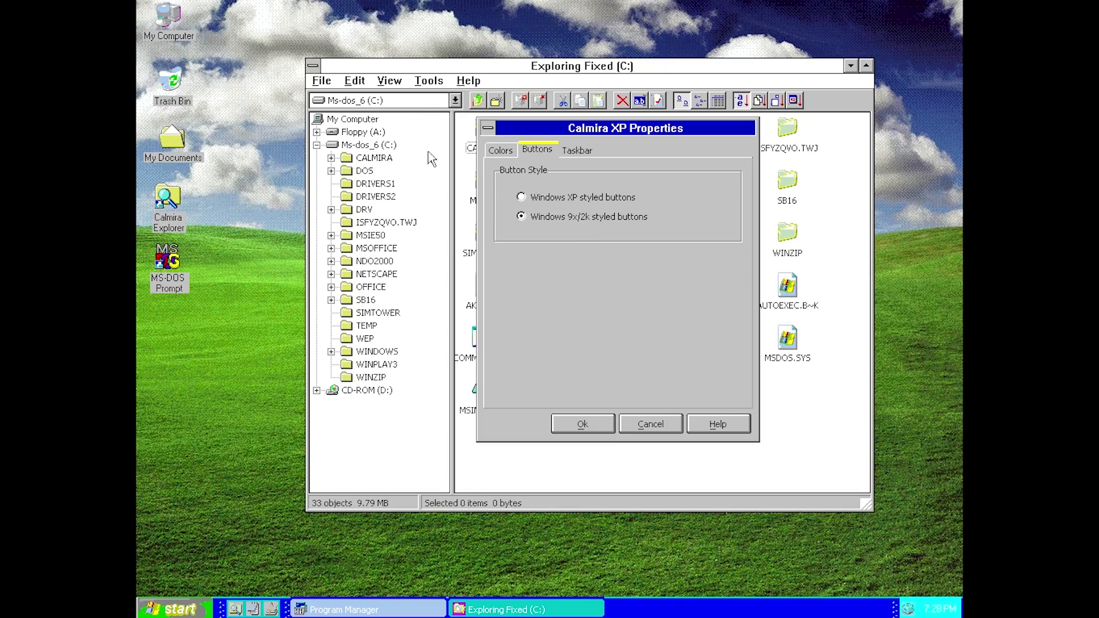
Step: Review the Windows and Buttons pages, then show the Taskbar page with its restart notice
left_click(500, 150)
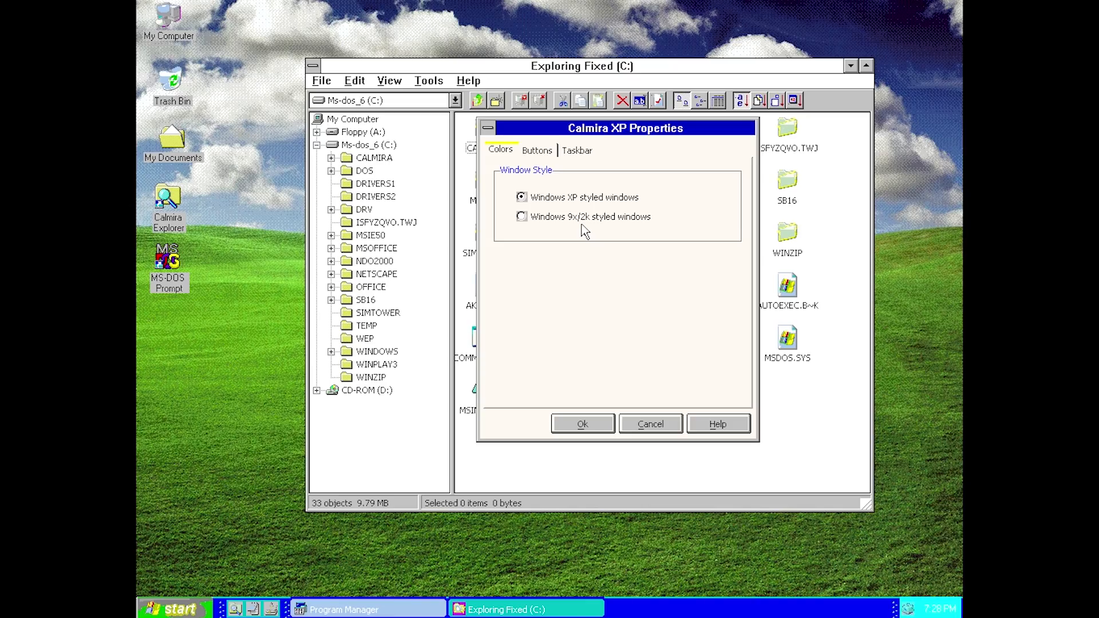
left_click(537, 150)
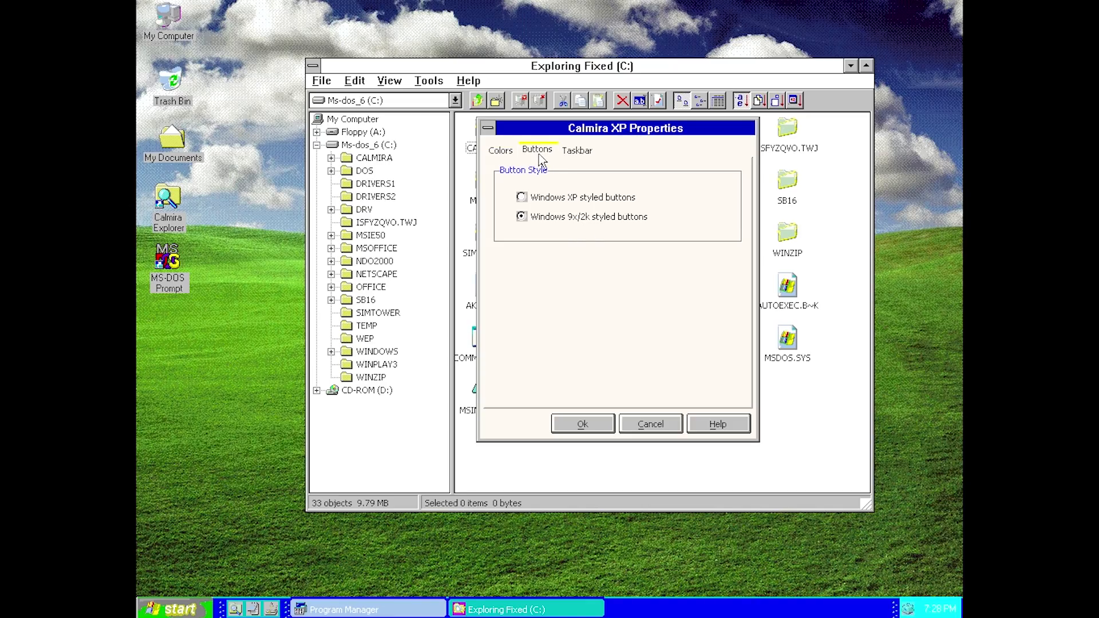
left_click(577, 150)
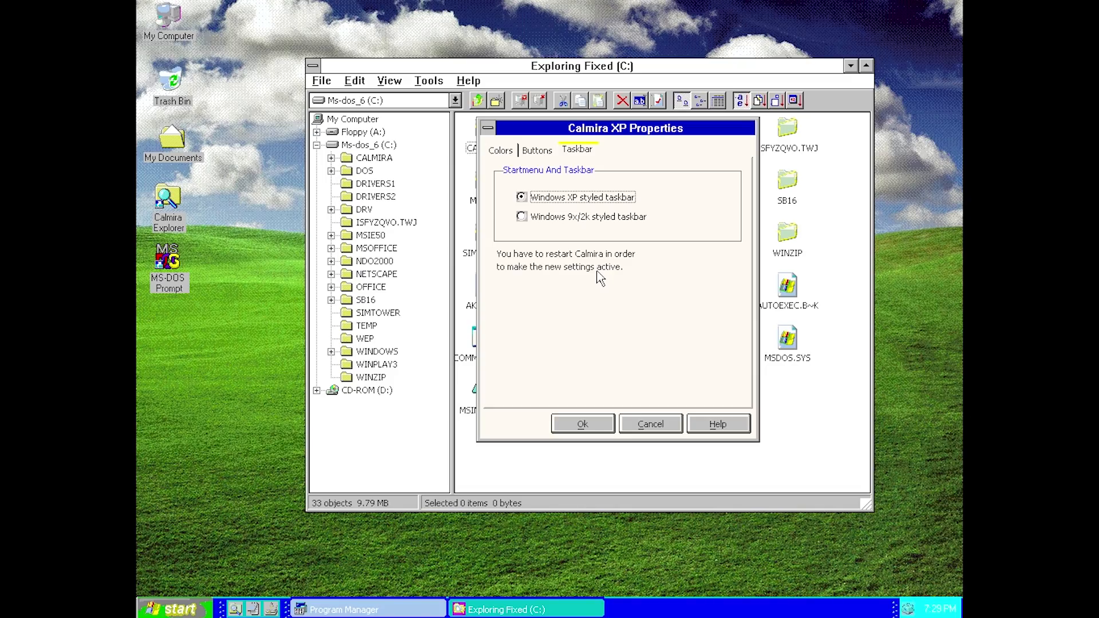
Step: Choose the Windows 9x/2k styled taskbar and apply it via the taskbar properties
left_click(521, 217)
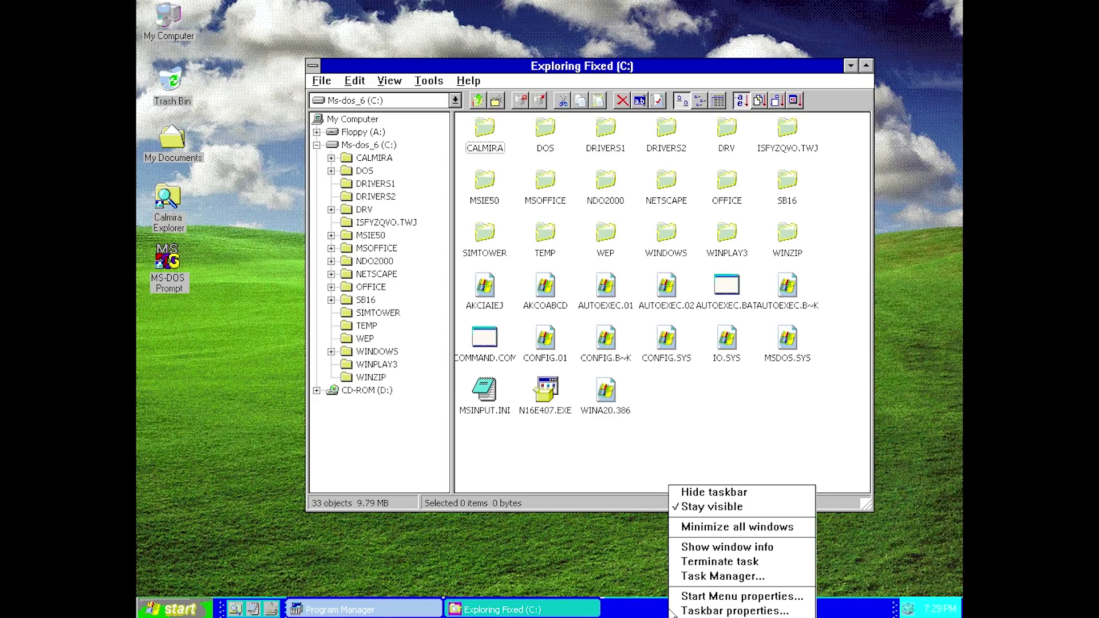
mouse_move(717, 544)
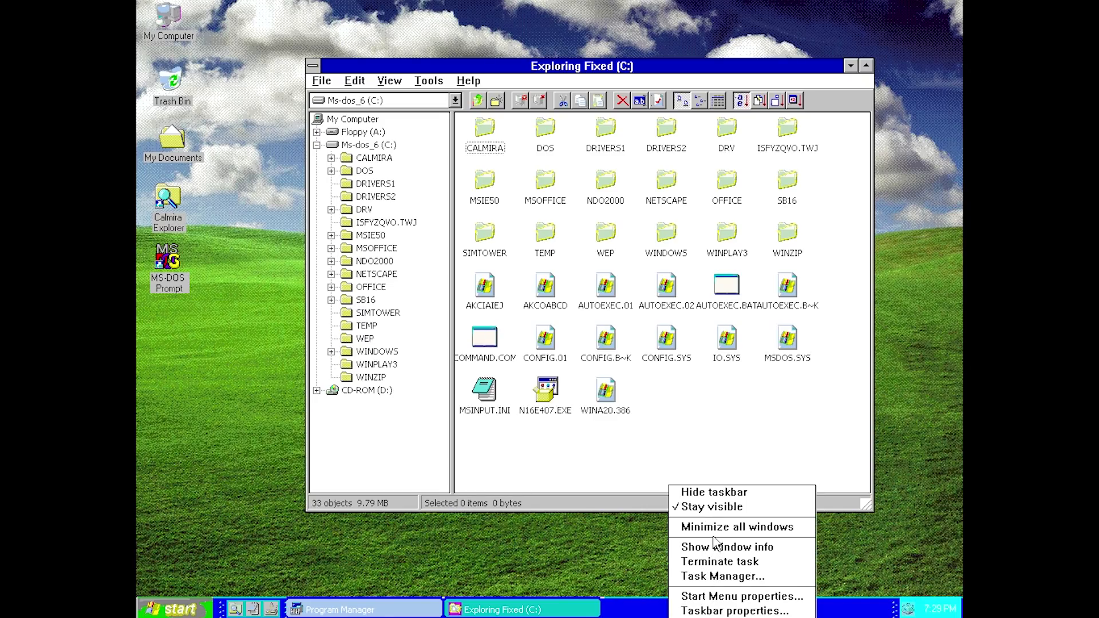
left_click(736, 611)
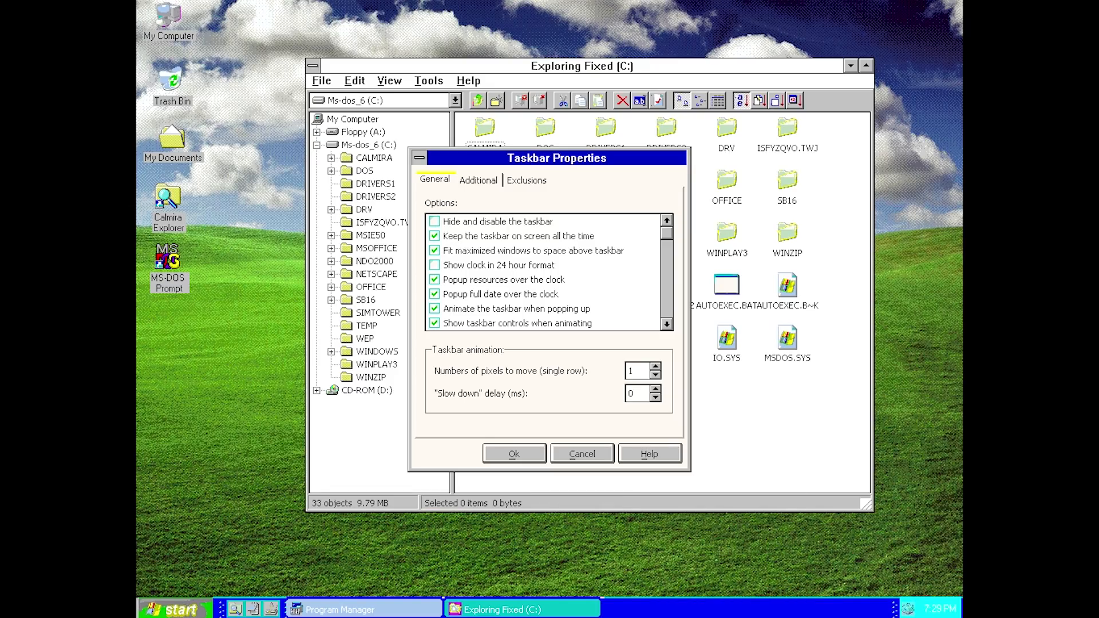
left_click(349, 609)
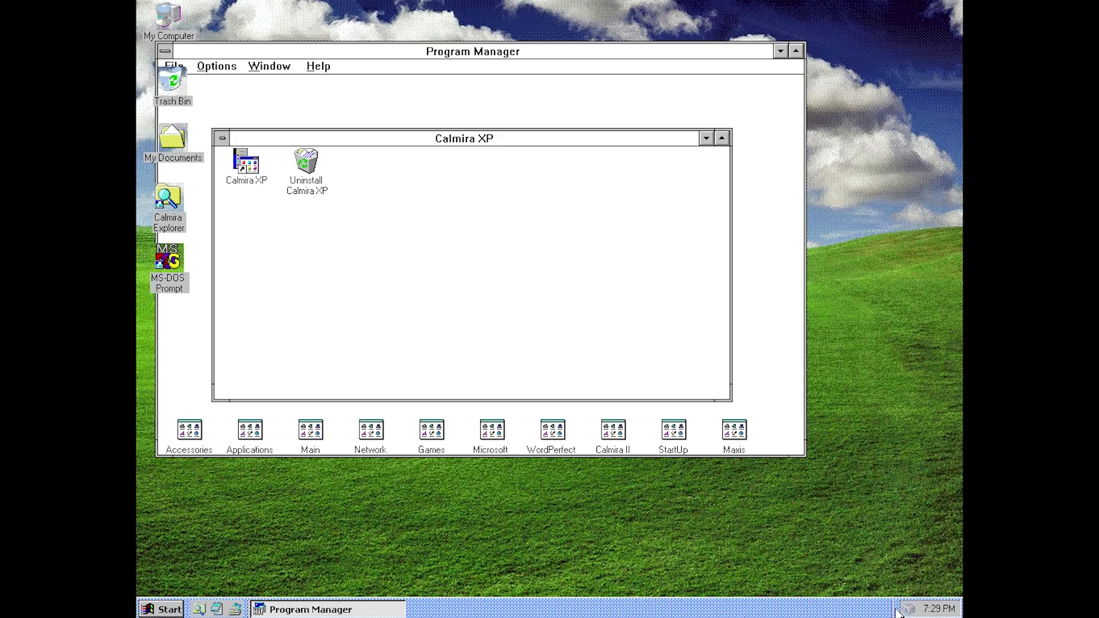
mouse_move(461, 611)
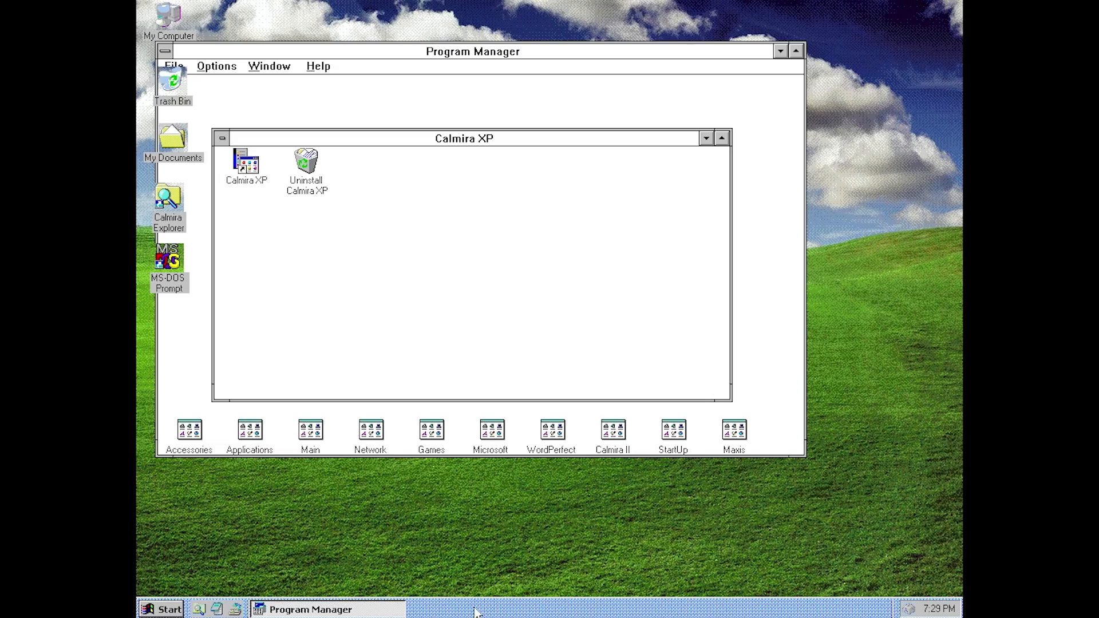
mouse_move(721, 568)
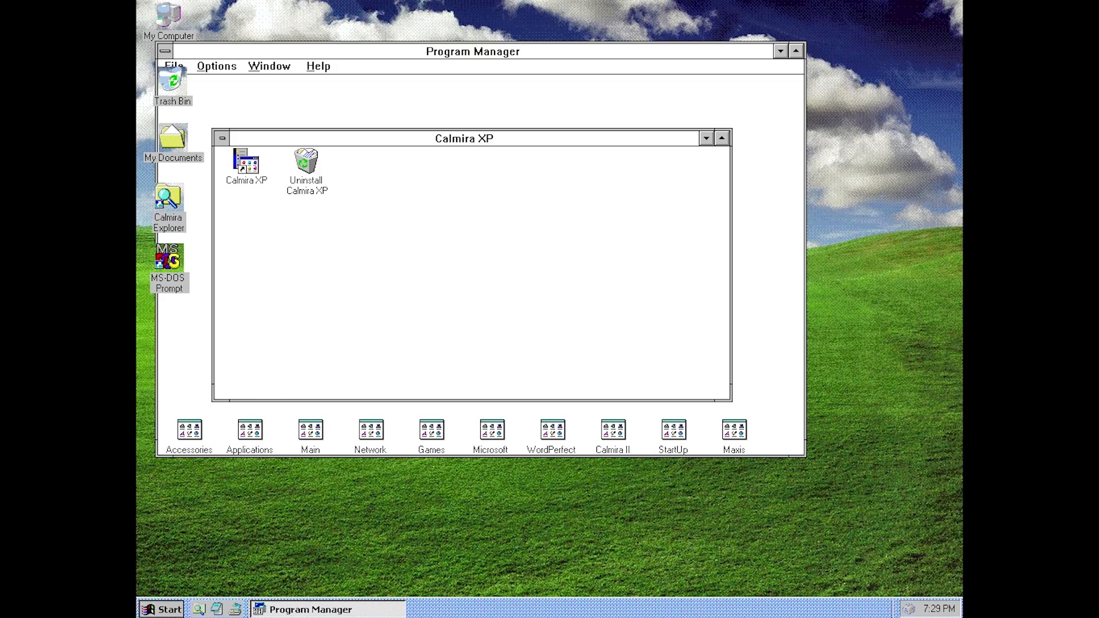
Step: Show the classic-style Start menu with Documents at the top
left_click(166, 609)
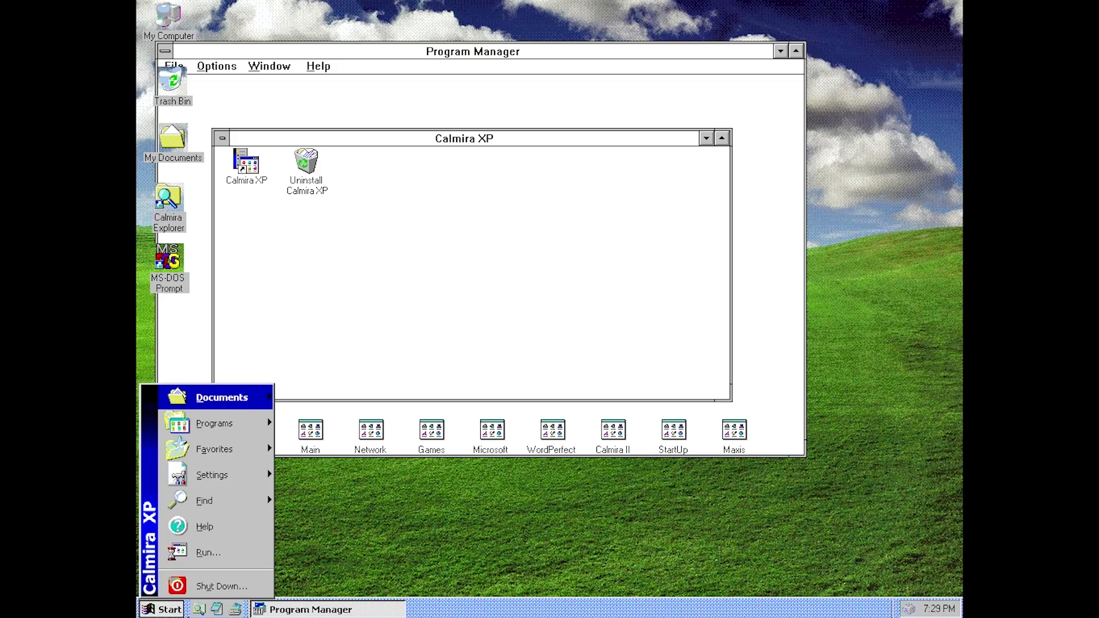
mouse_move(265, 516)
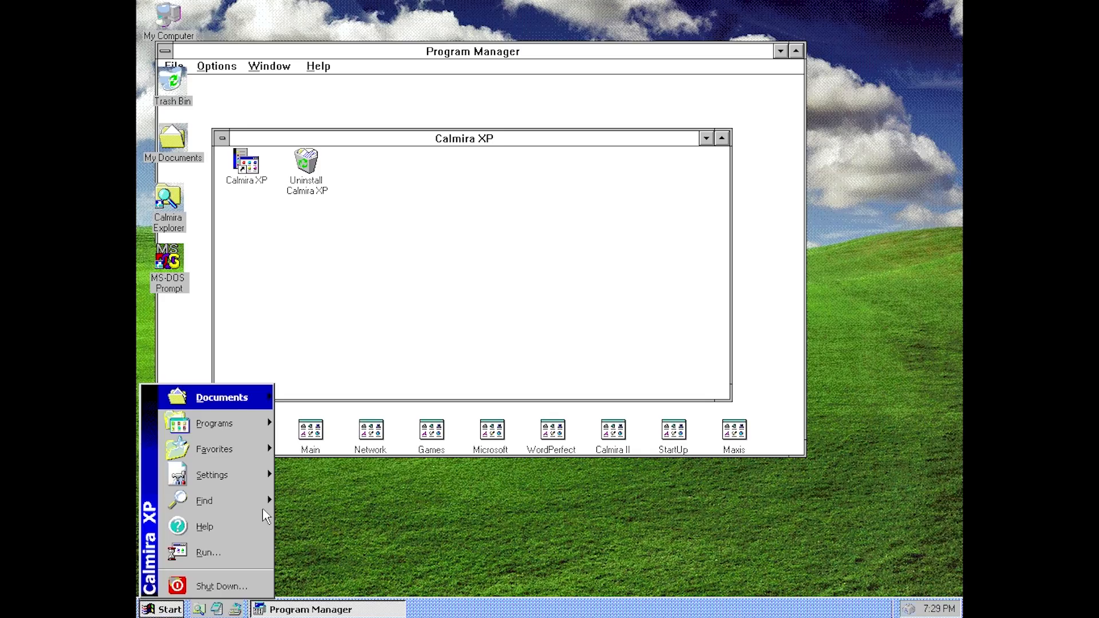